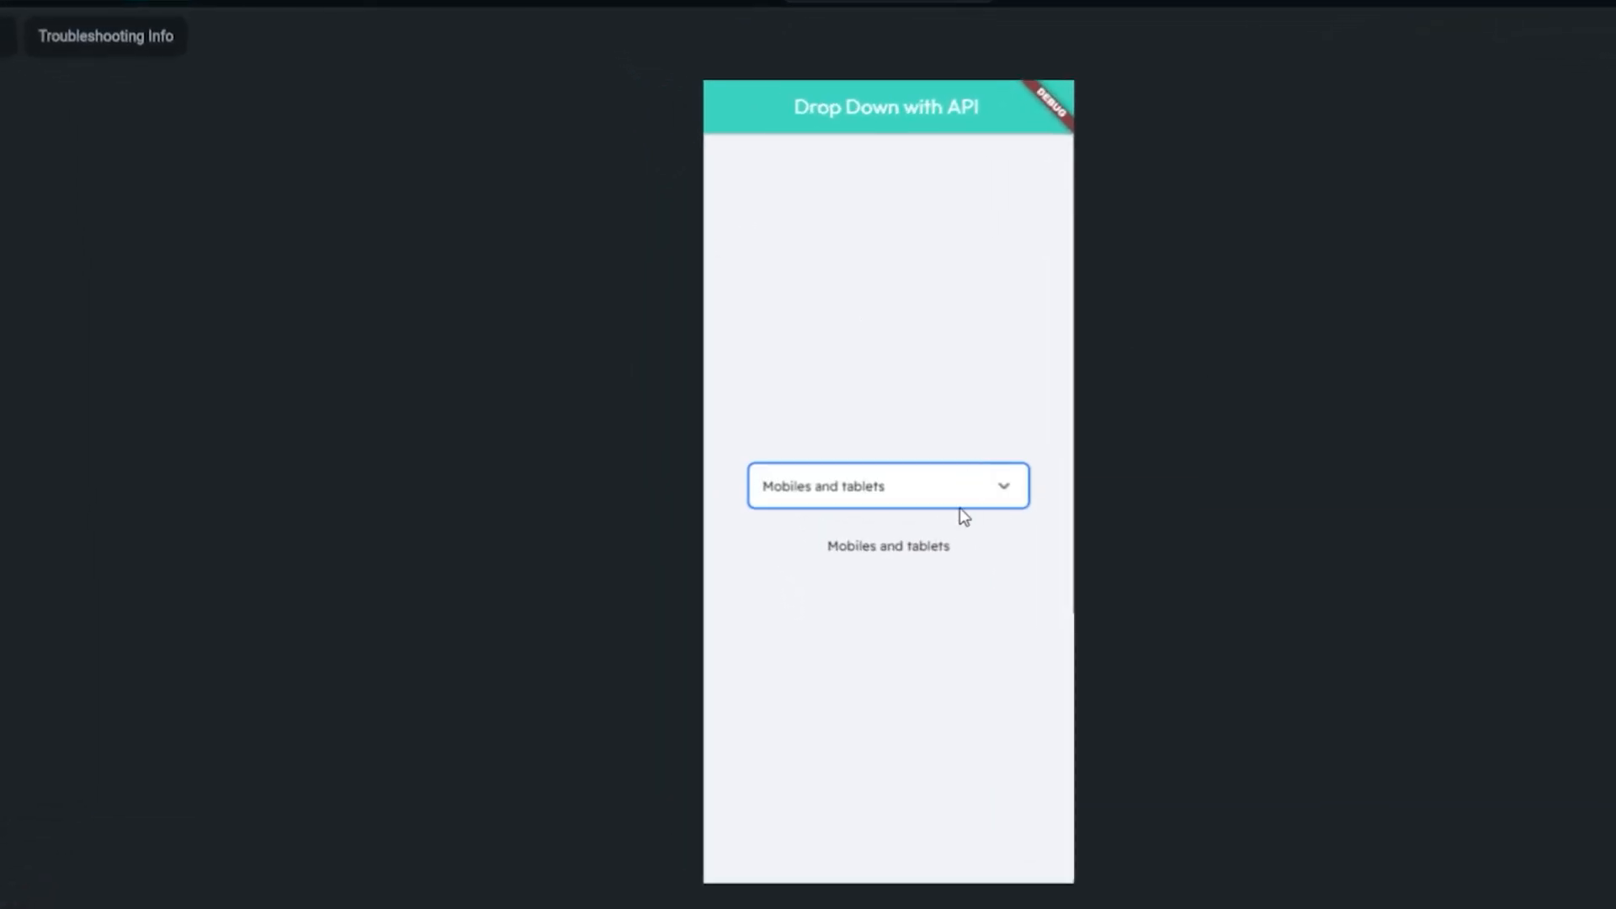
Show the PocketBase categories collection with its five records (Home appliances, Footwear, etc.).
click(887, 485)
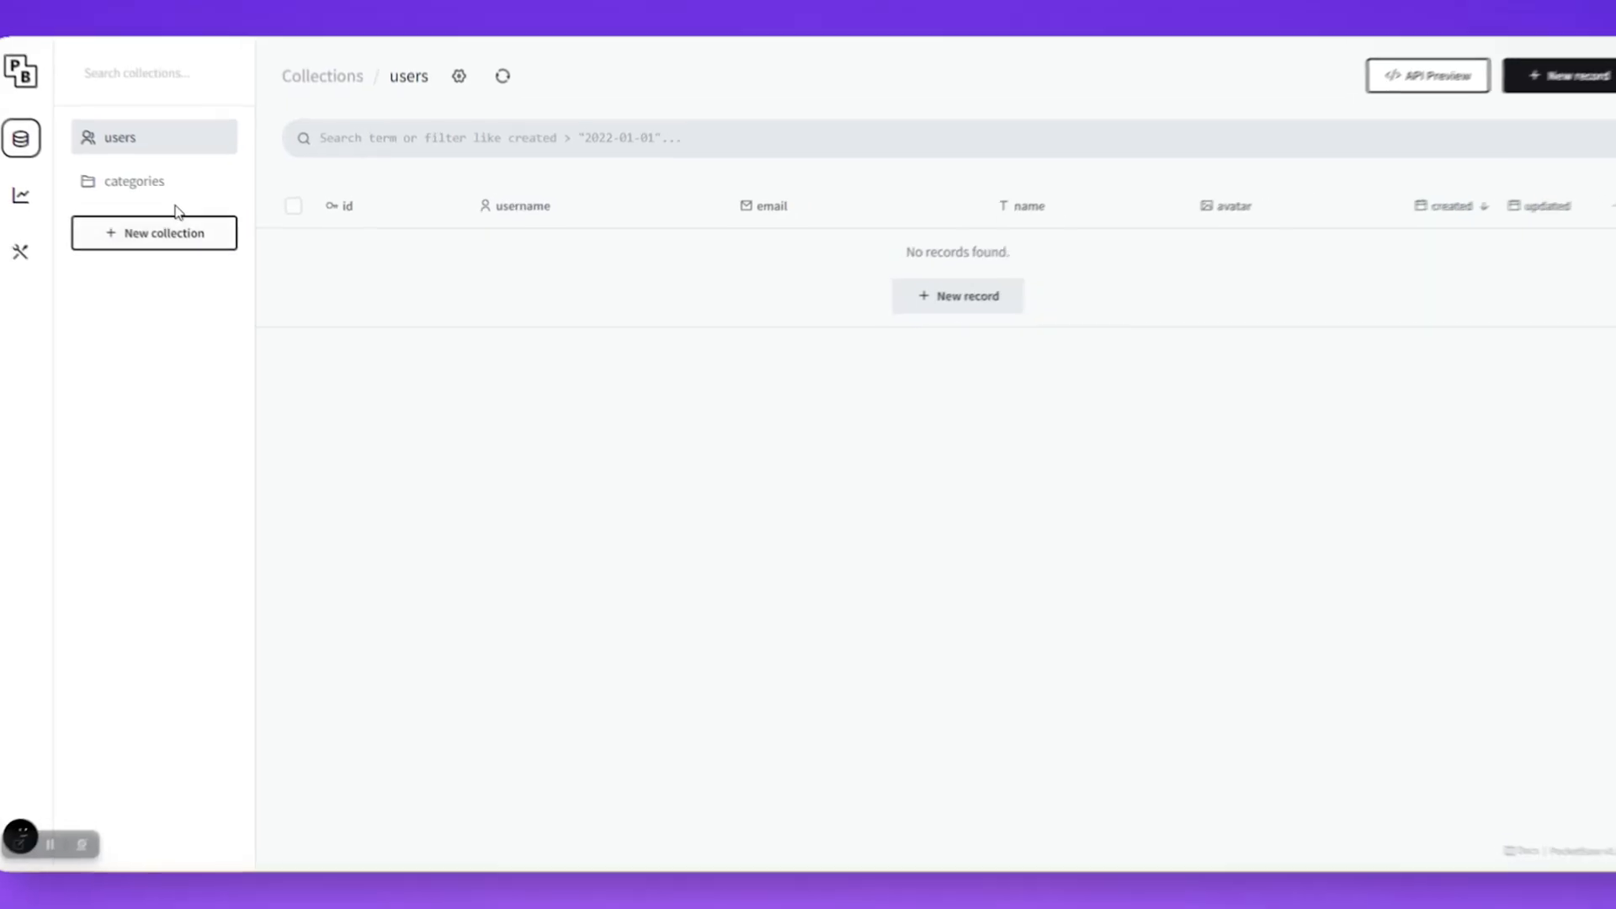
click(134, 180)
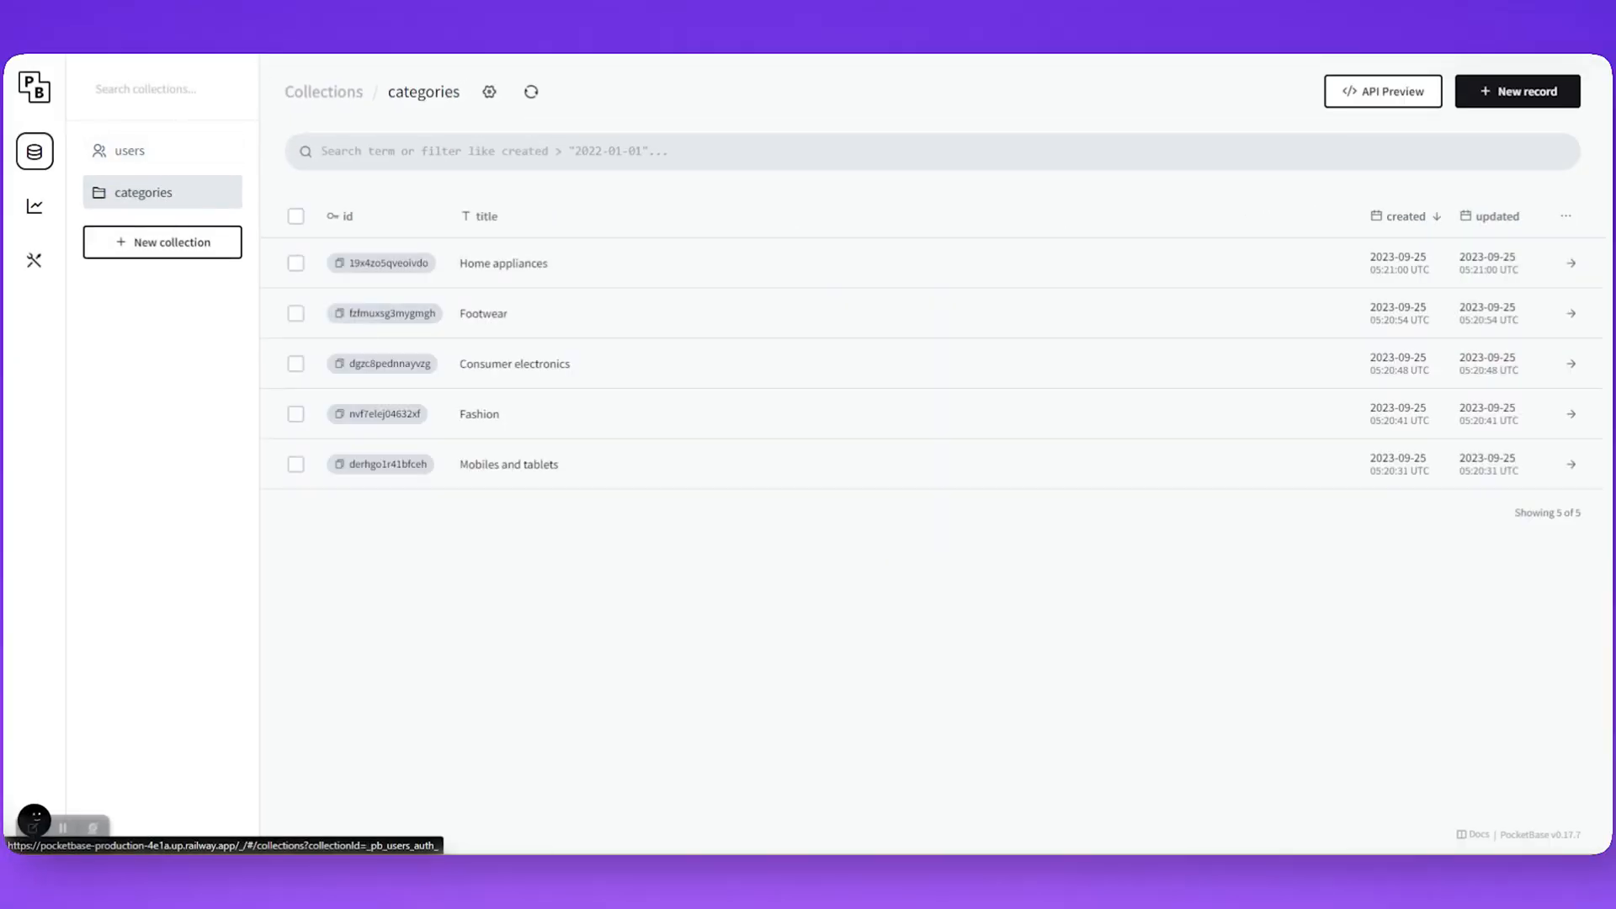
mouse_move(412, 400)
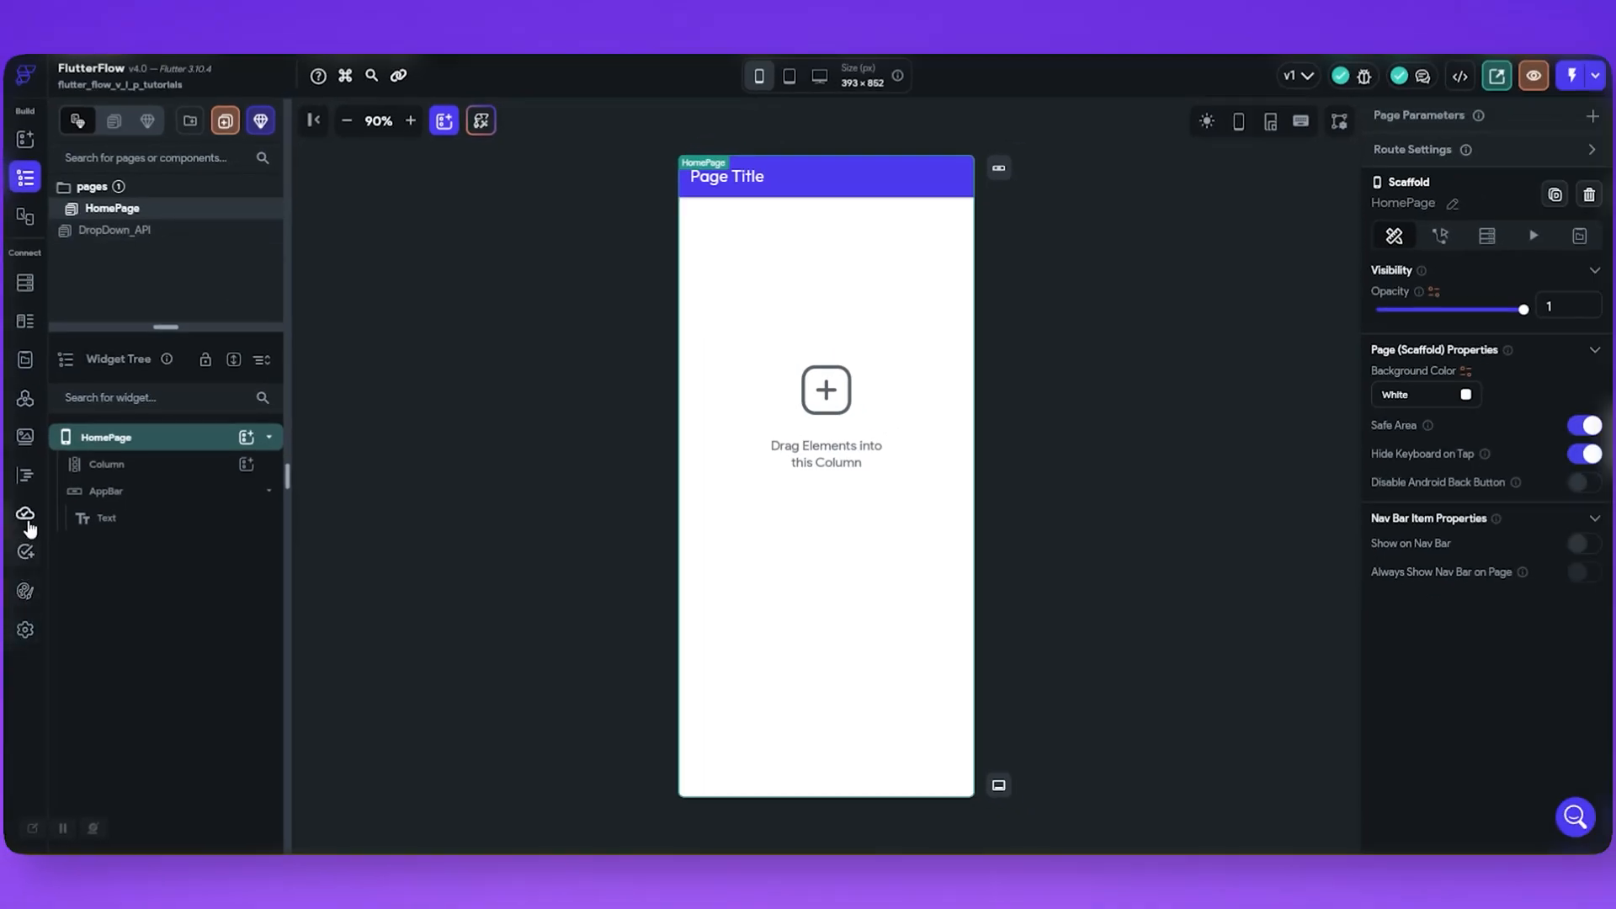
Add a 'DropDown Menu' GET call to the categories records URL and test it successfully.
click(25, 397)
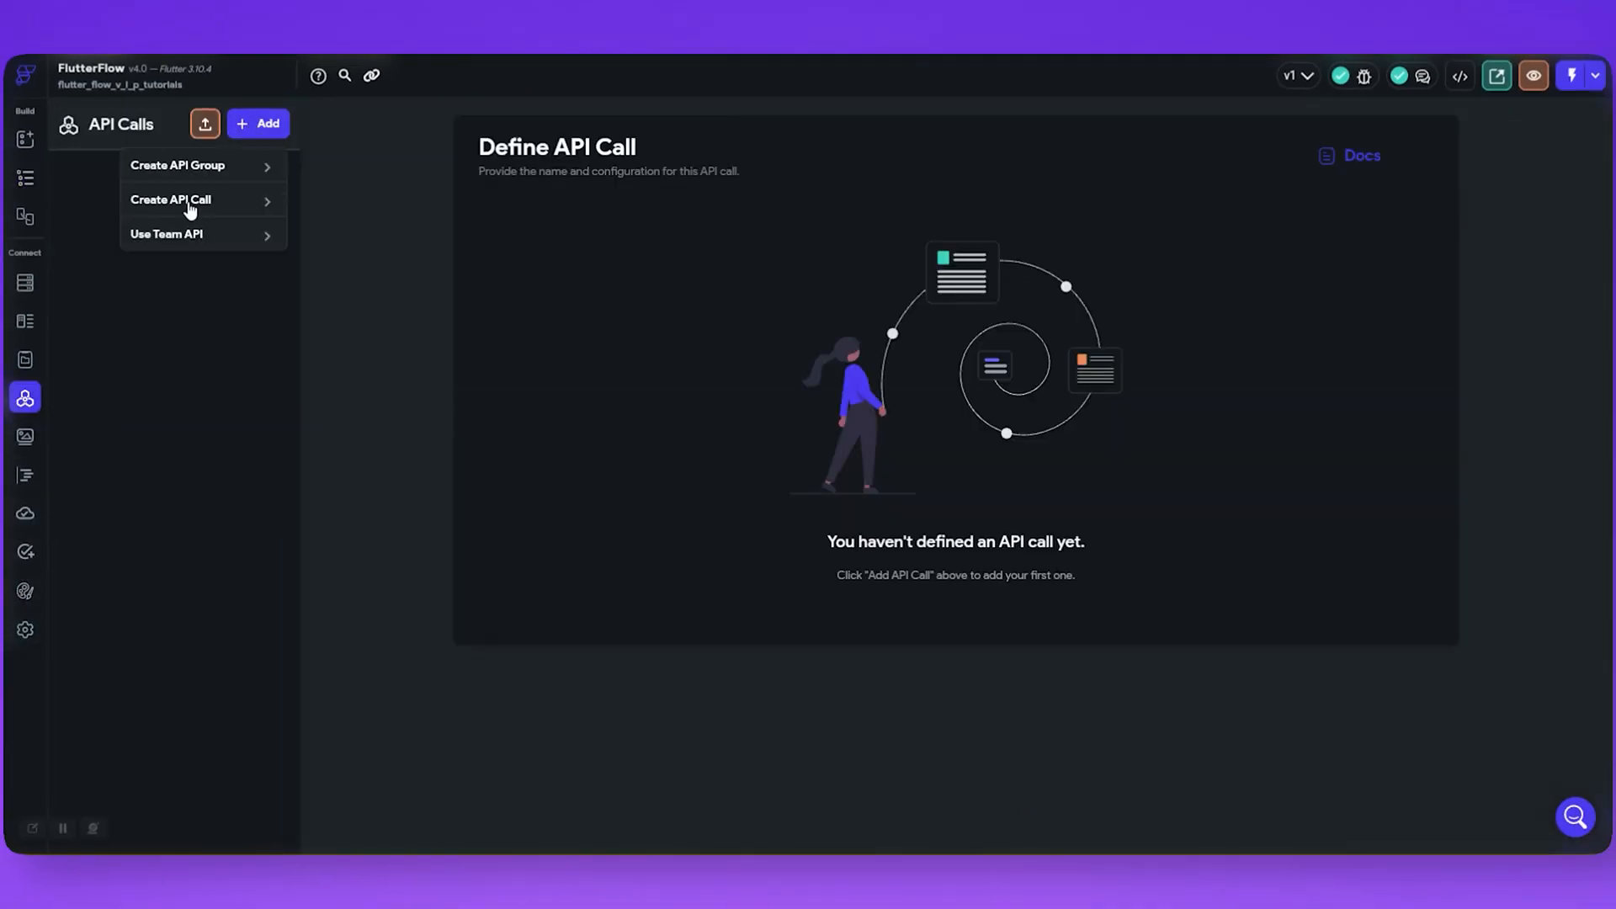
click(170, 199)
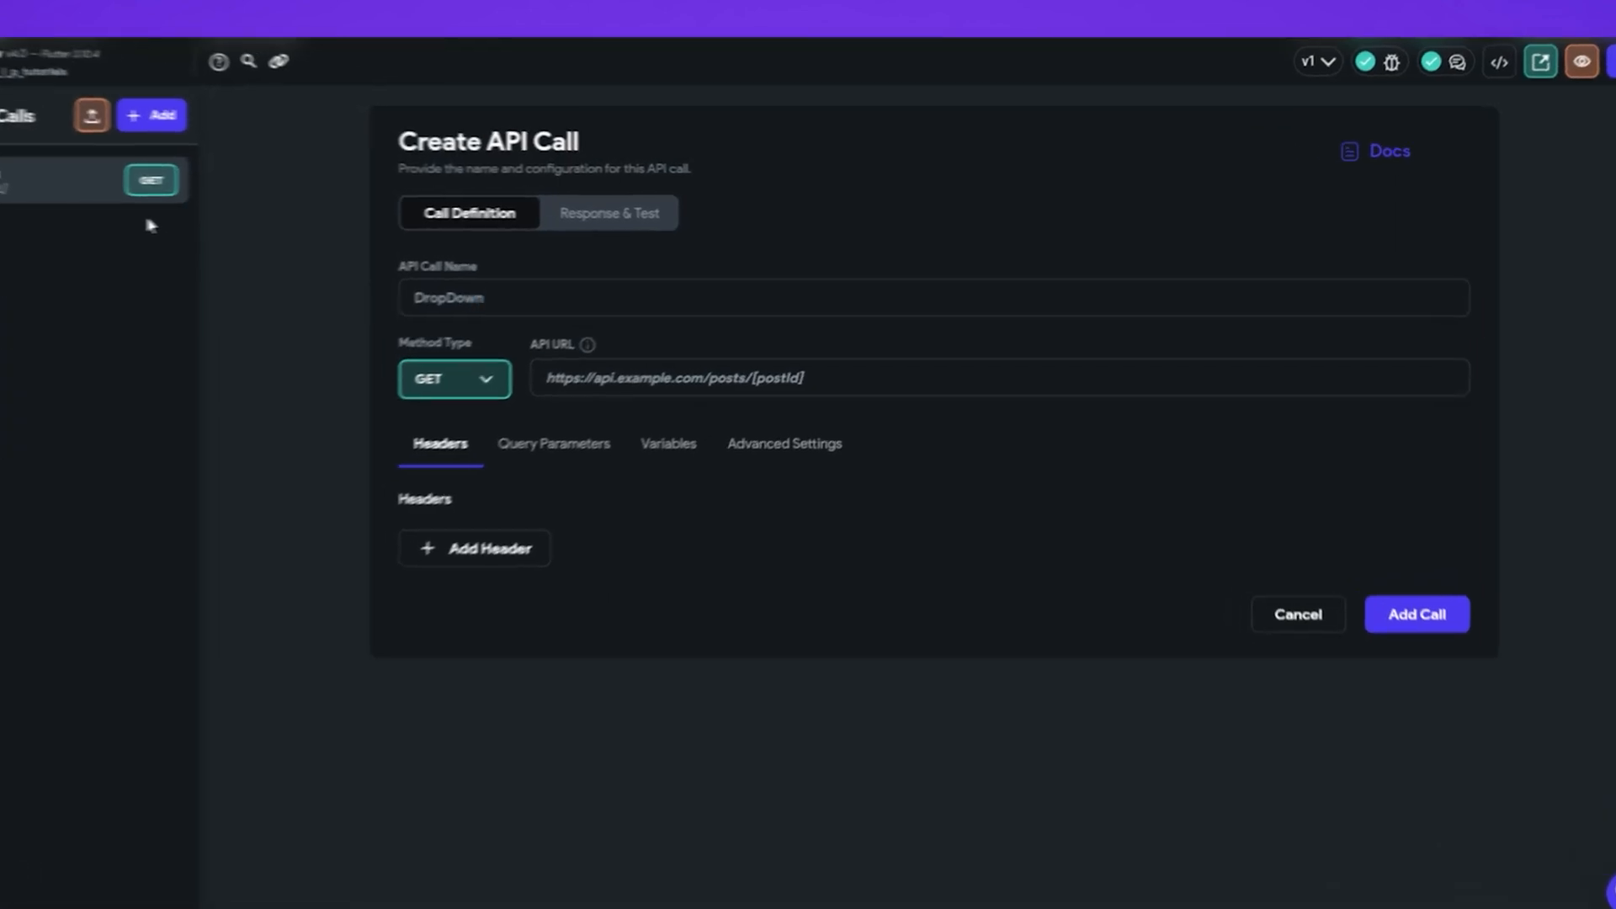
click(610, 212)
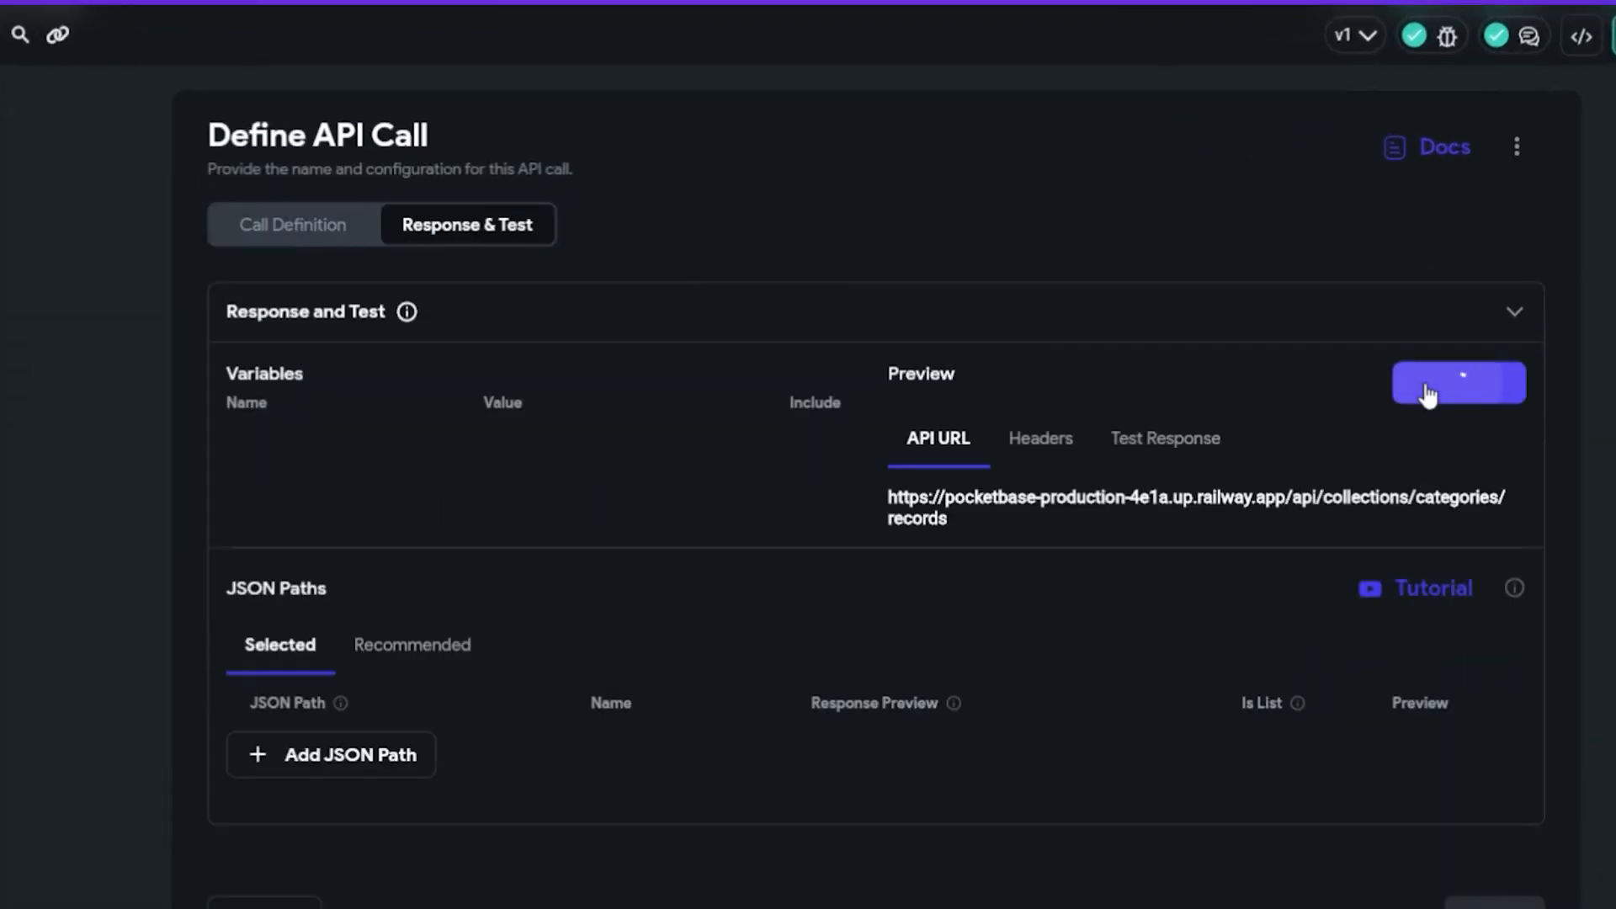
click(1455, 381)
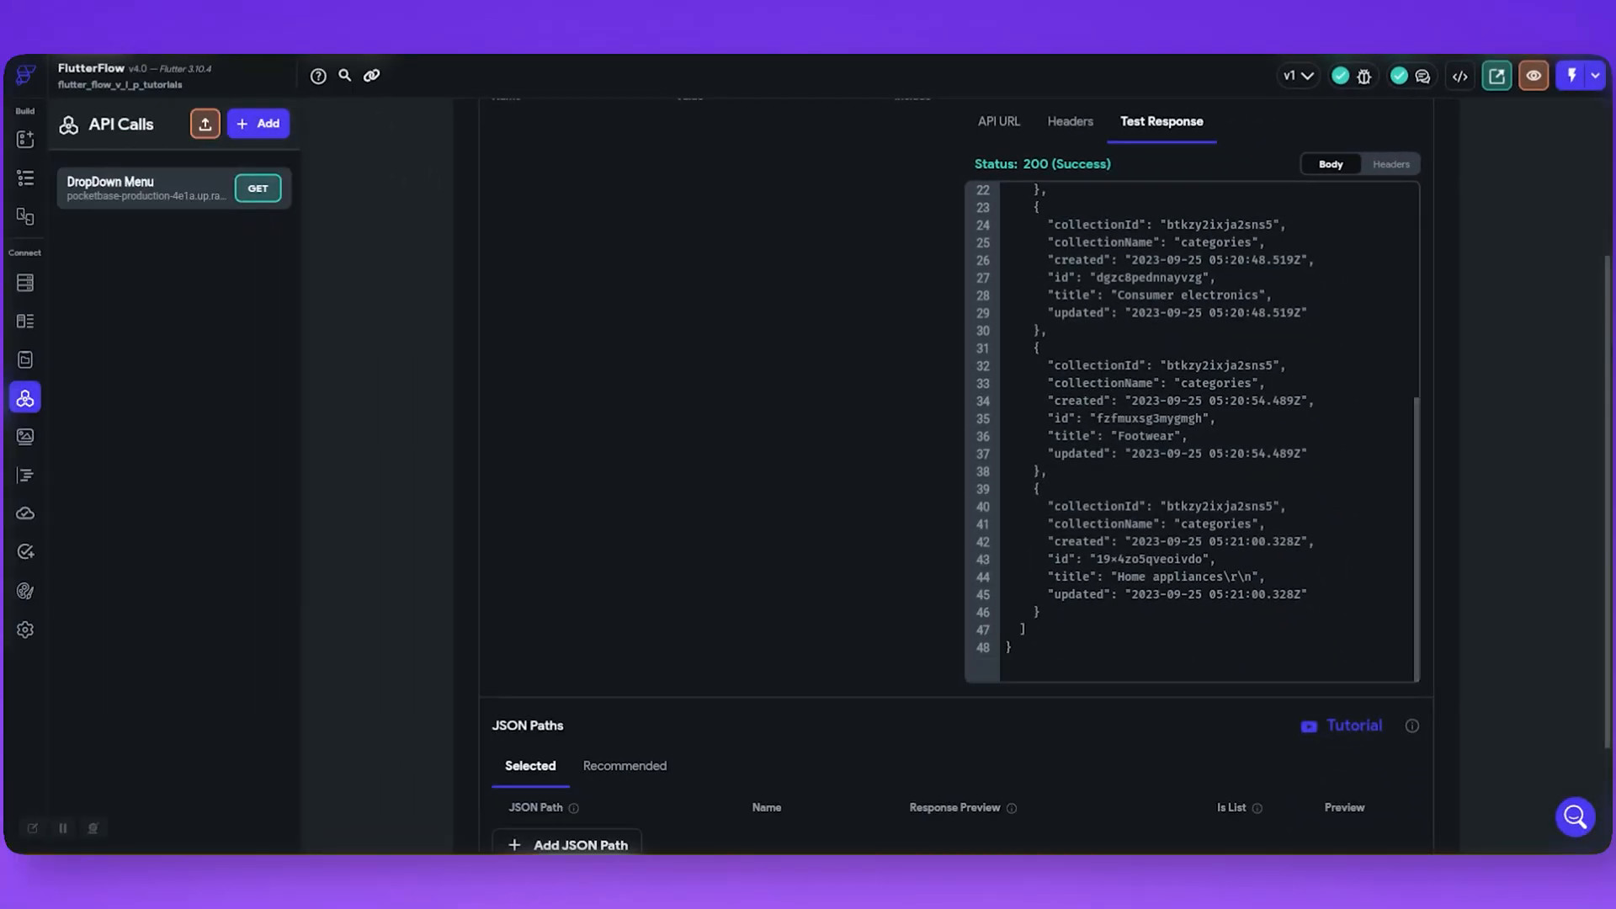
scroll(down, 3)
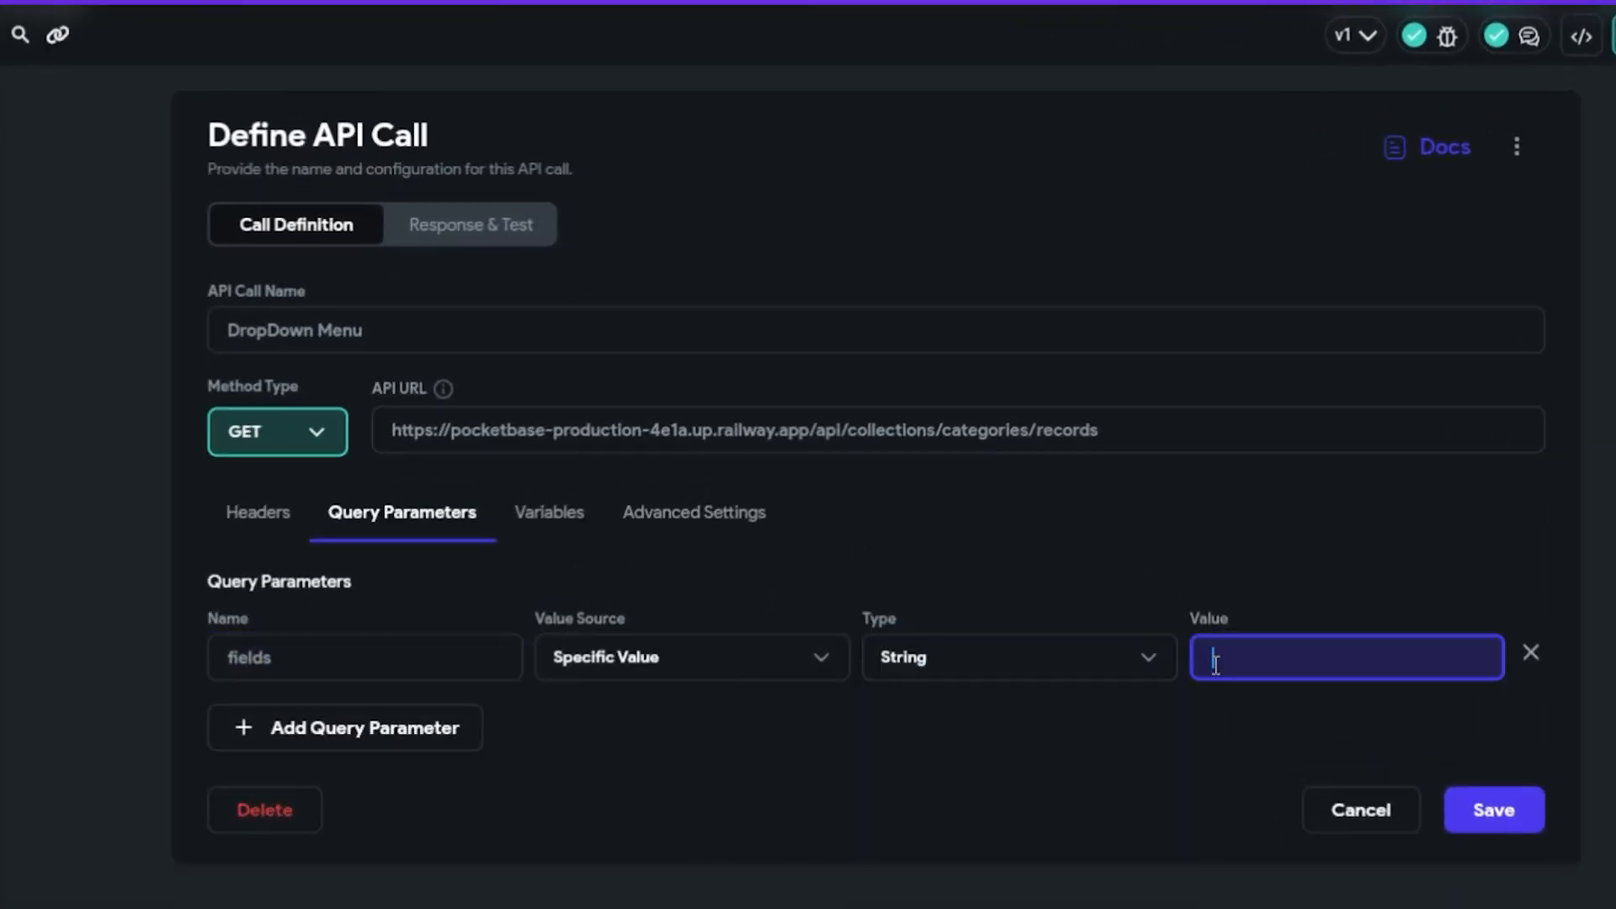
Set query parameter fields = title, save, and retest so only category titles return.
text(title)
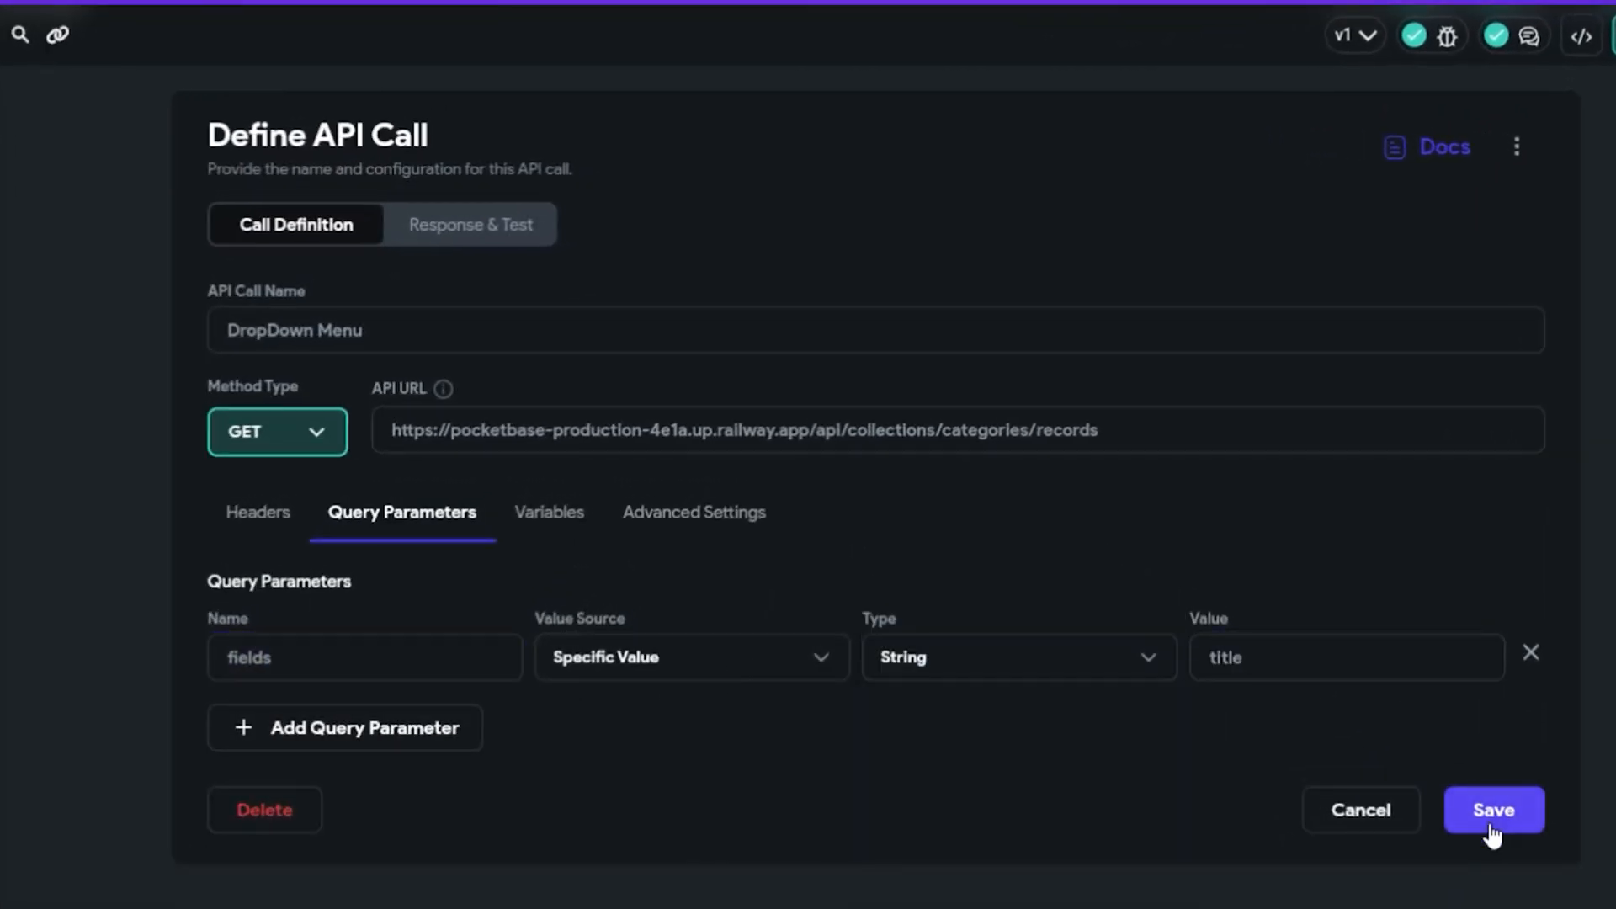
click(1490, 810)
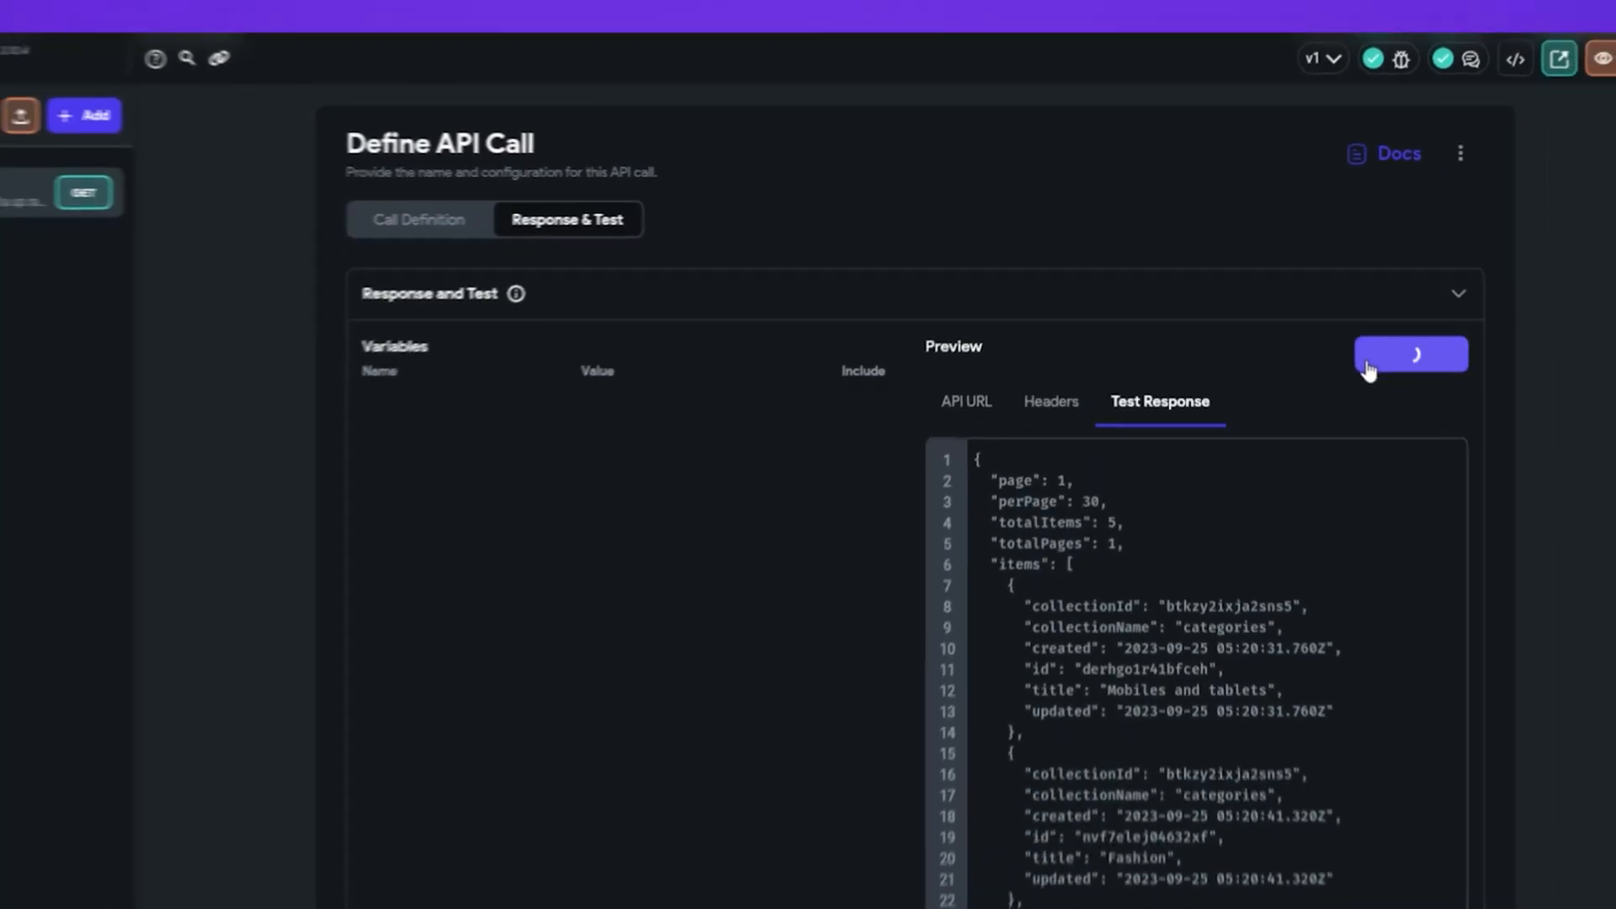
click(1411, 355)
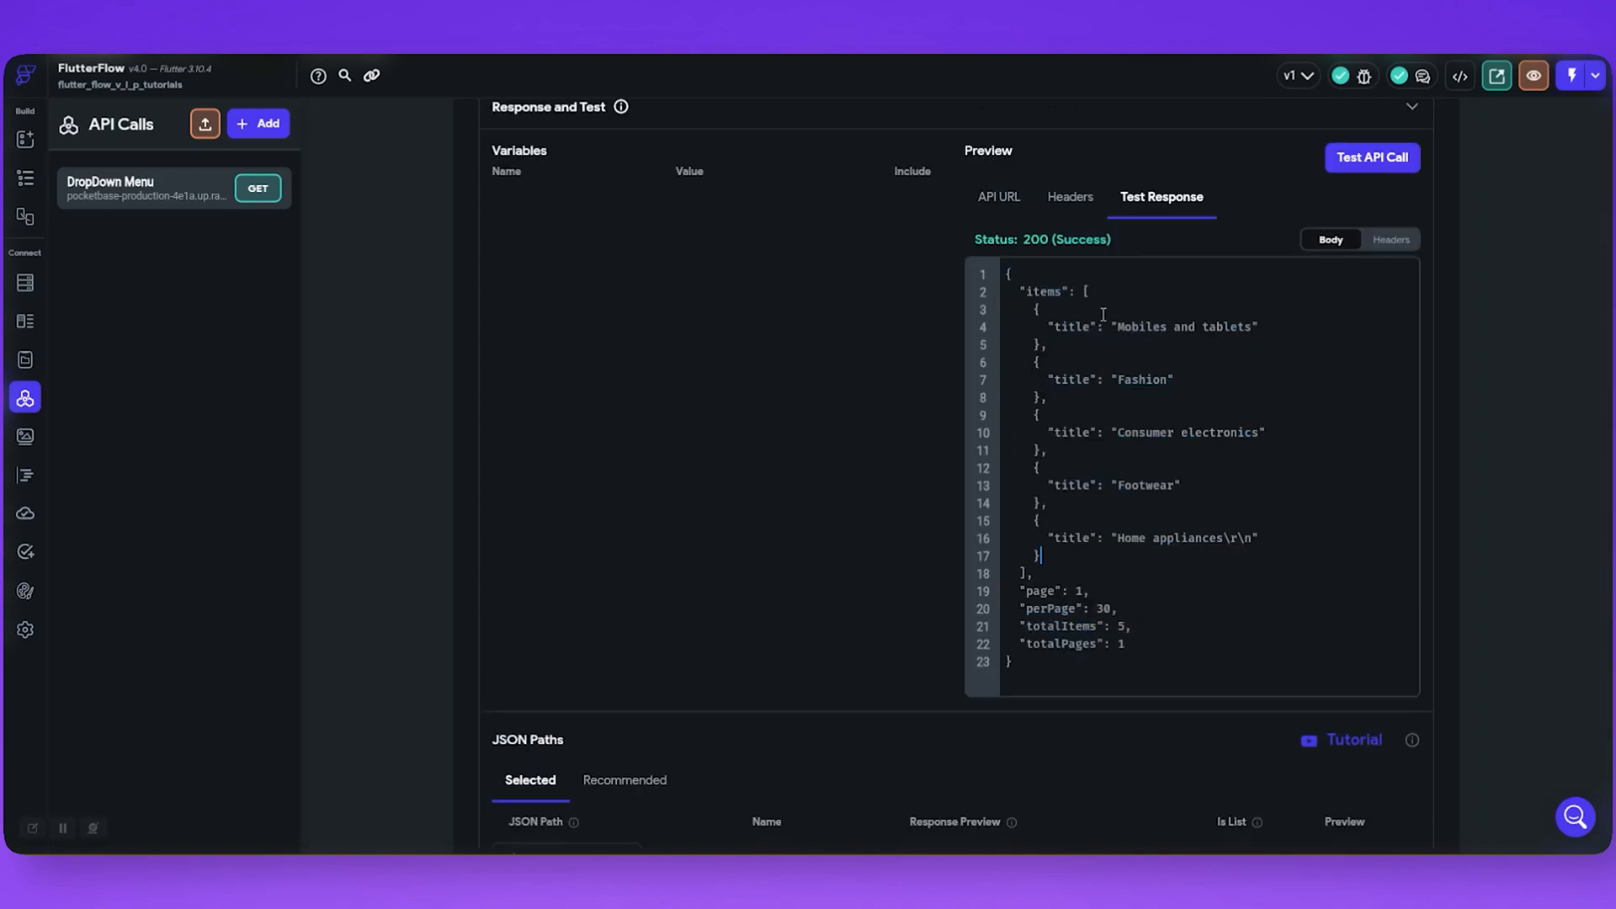
double_click(1072, 485)
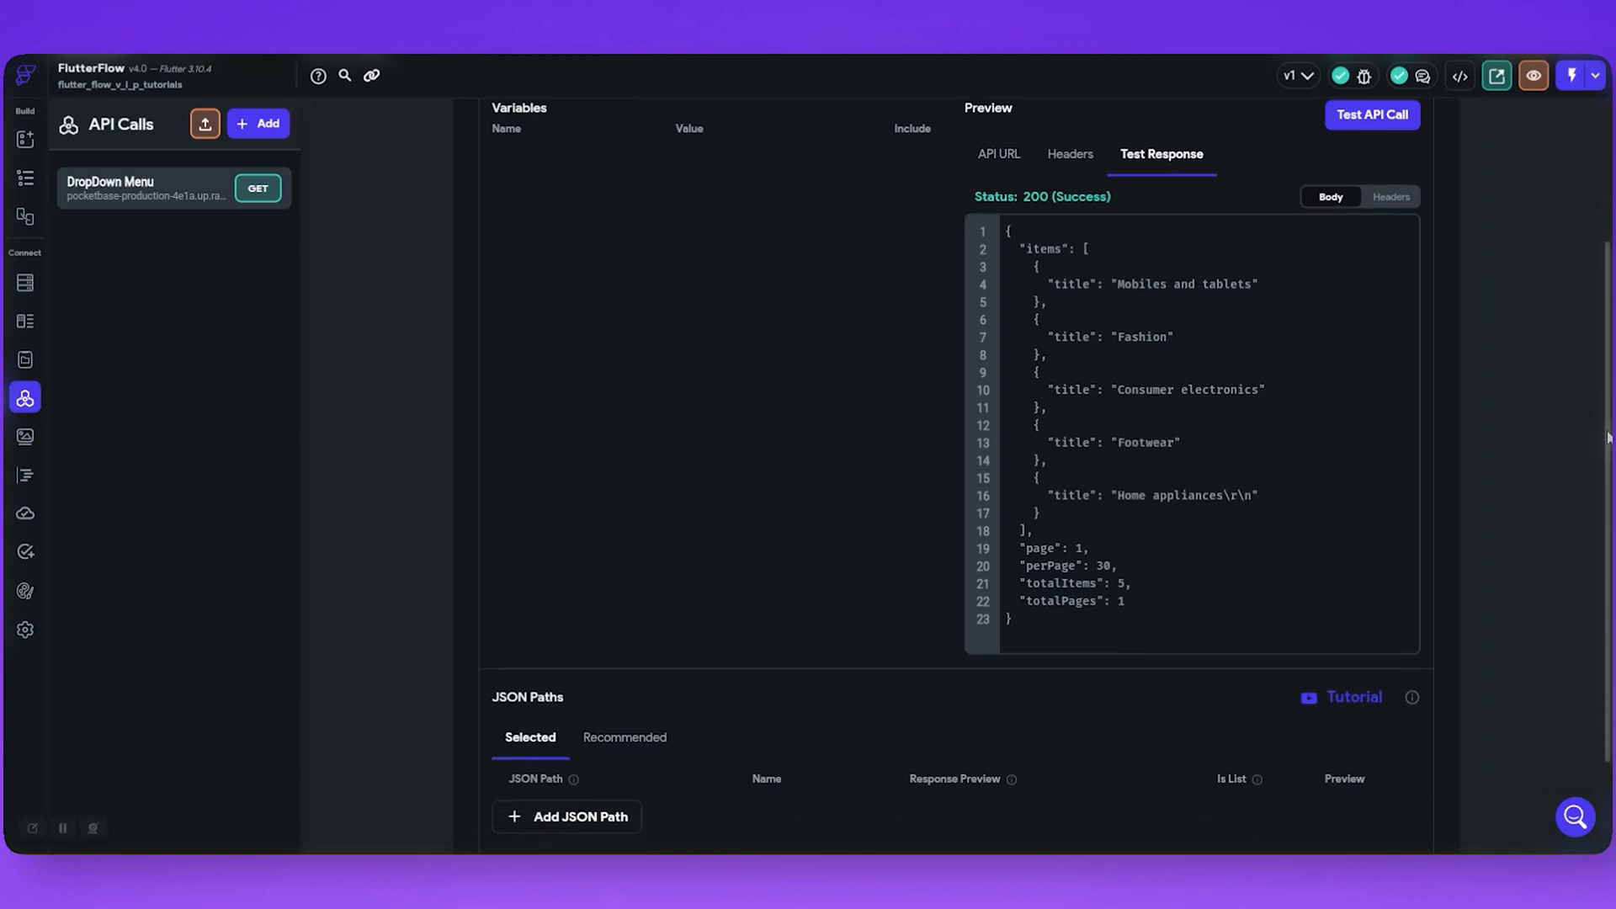
Preview the recommended $.items[:].title path listing the five category titles.
click(624, 738)
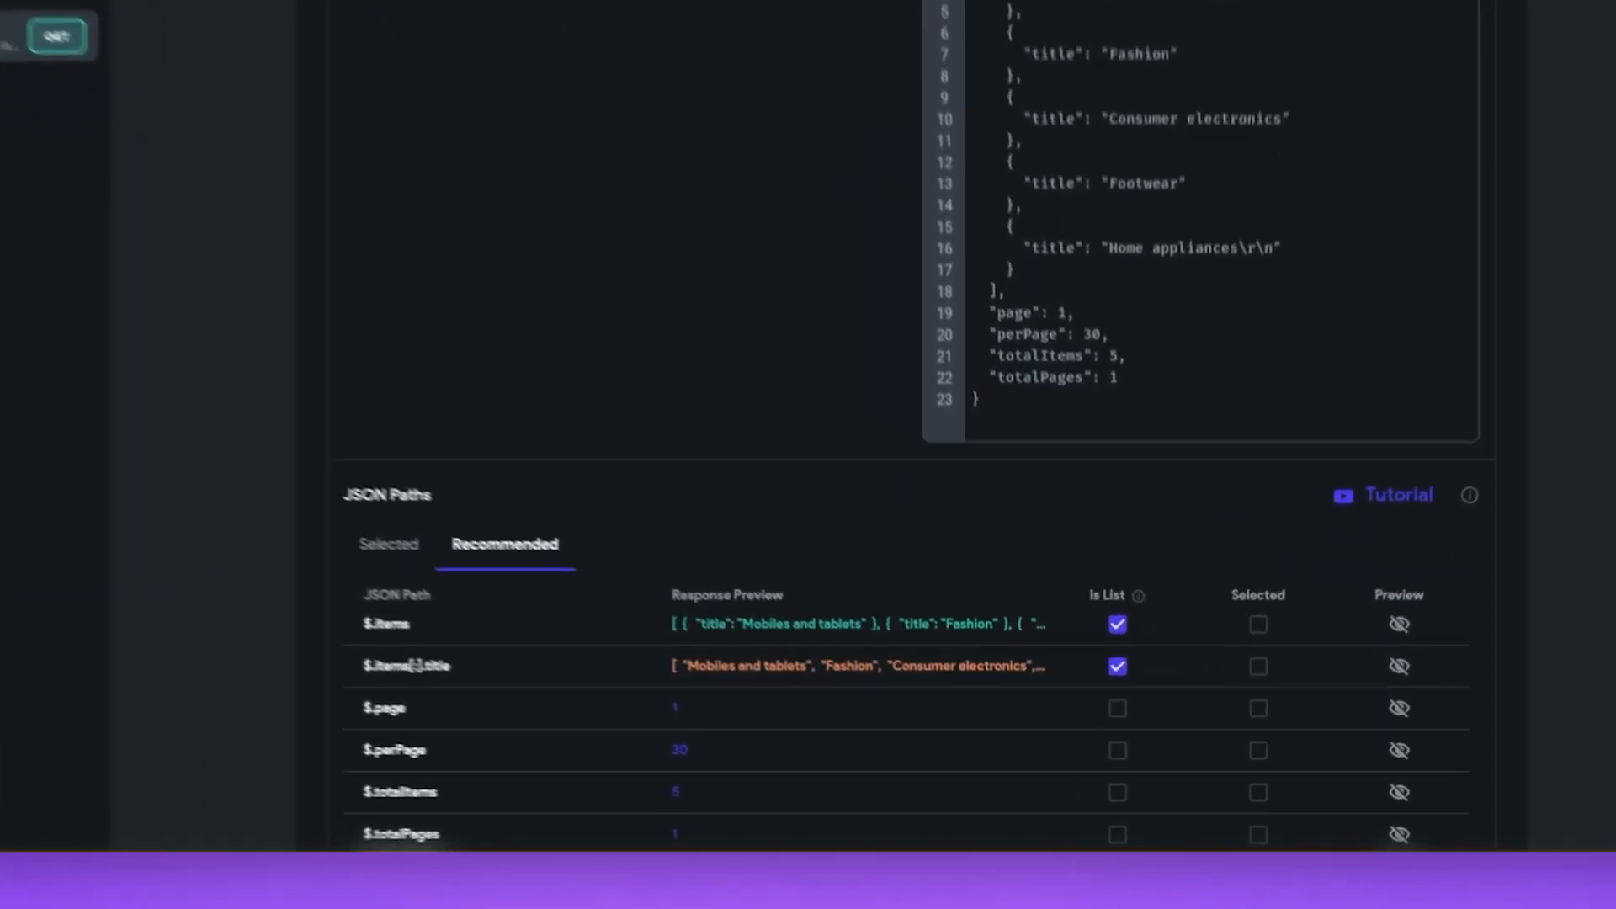
scroll(down, 3)
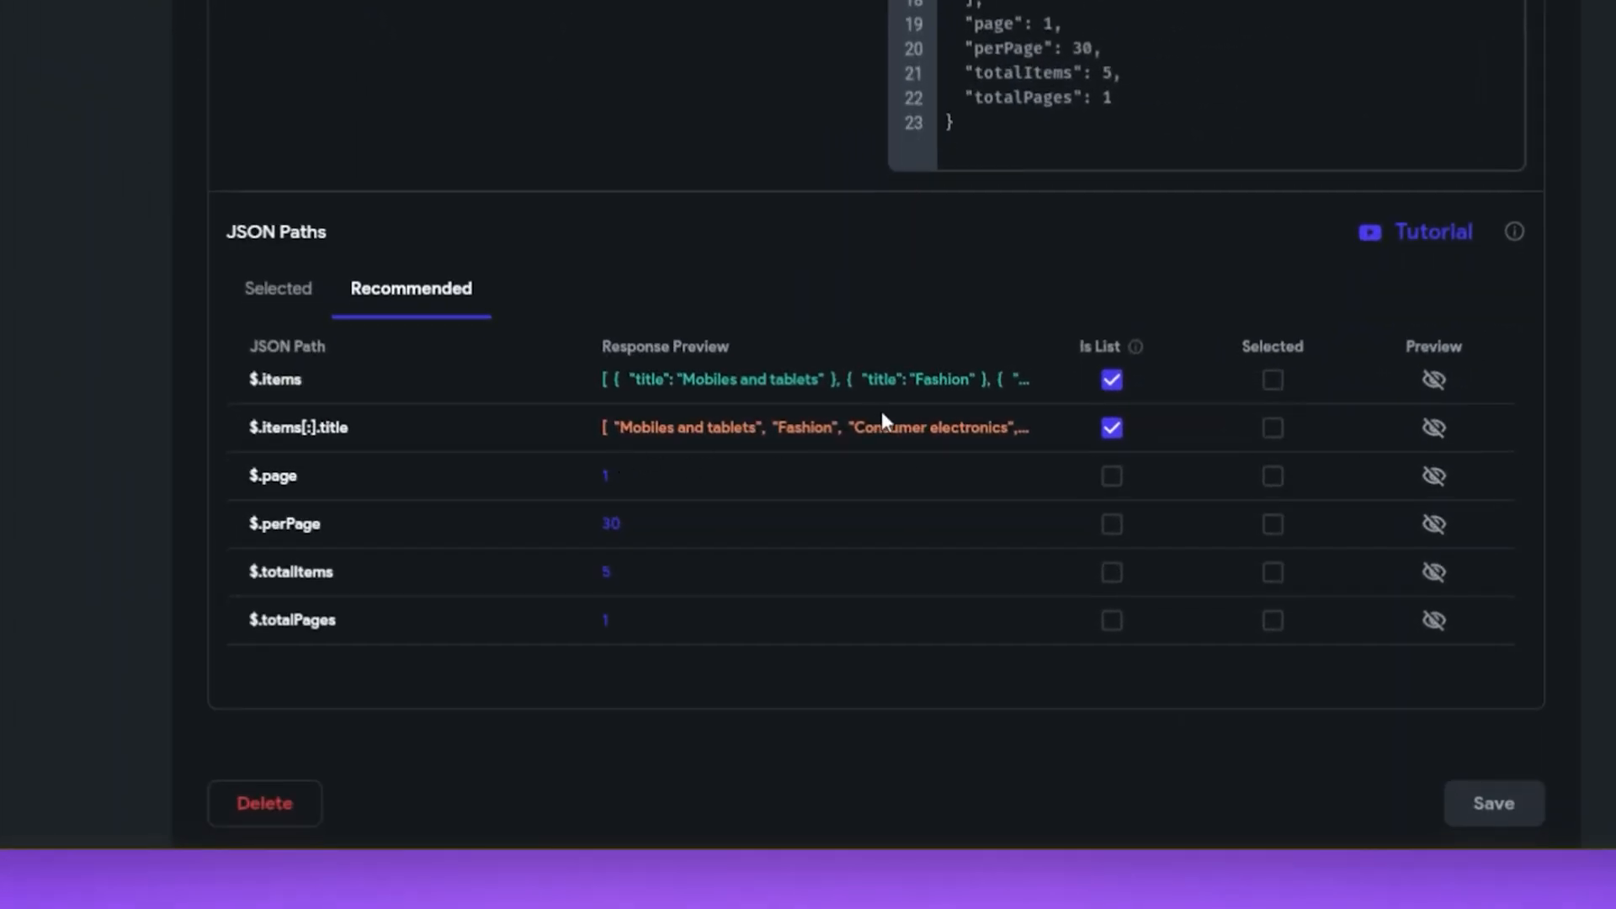
click(1431, 426)
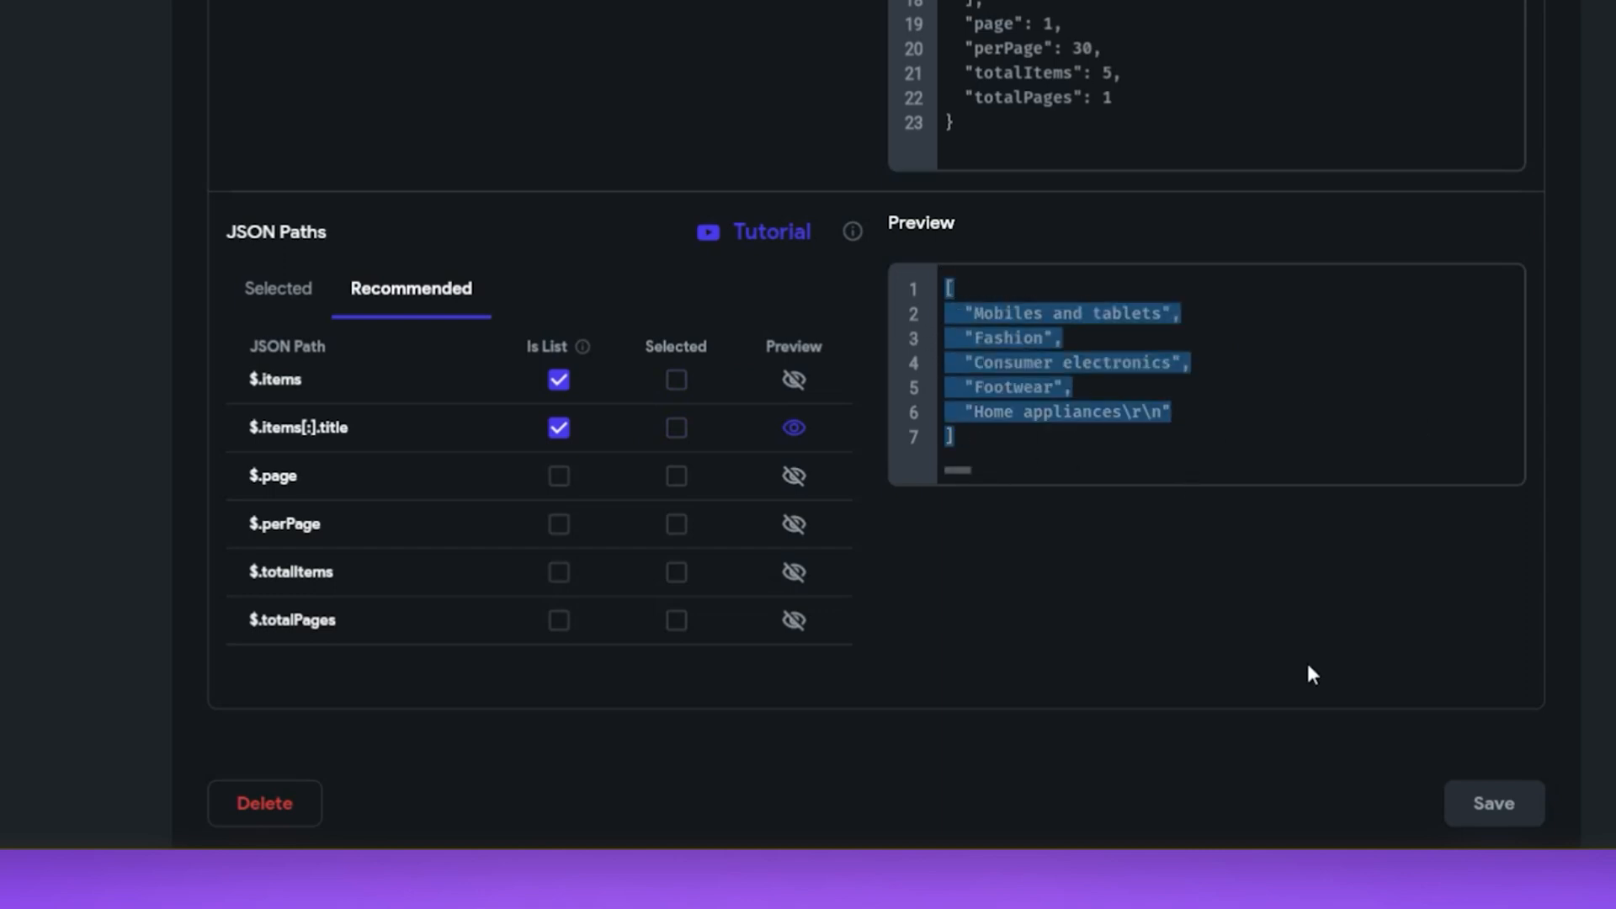
click(677, 428)
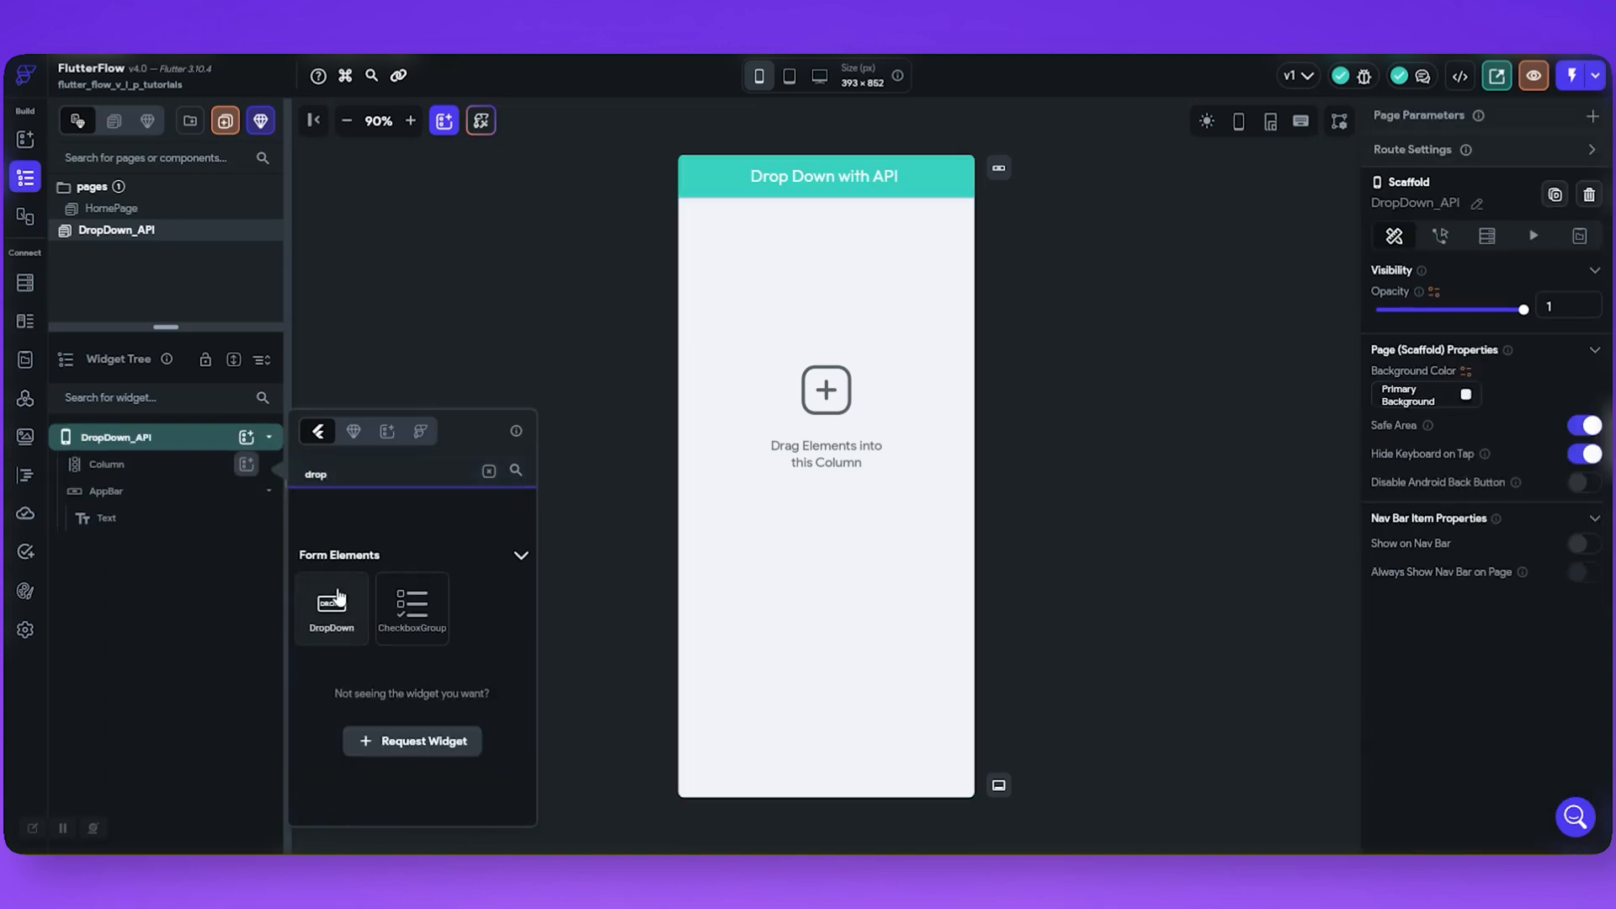
Drag a DropDown widget into the DropDown_API page's column.
drag(331, 603, 825, 497)
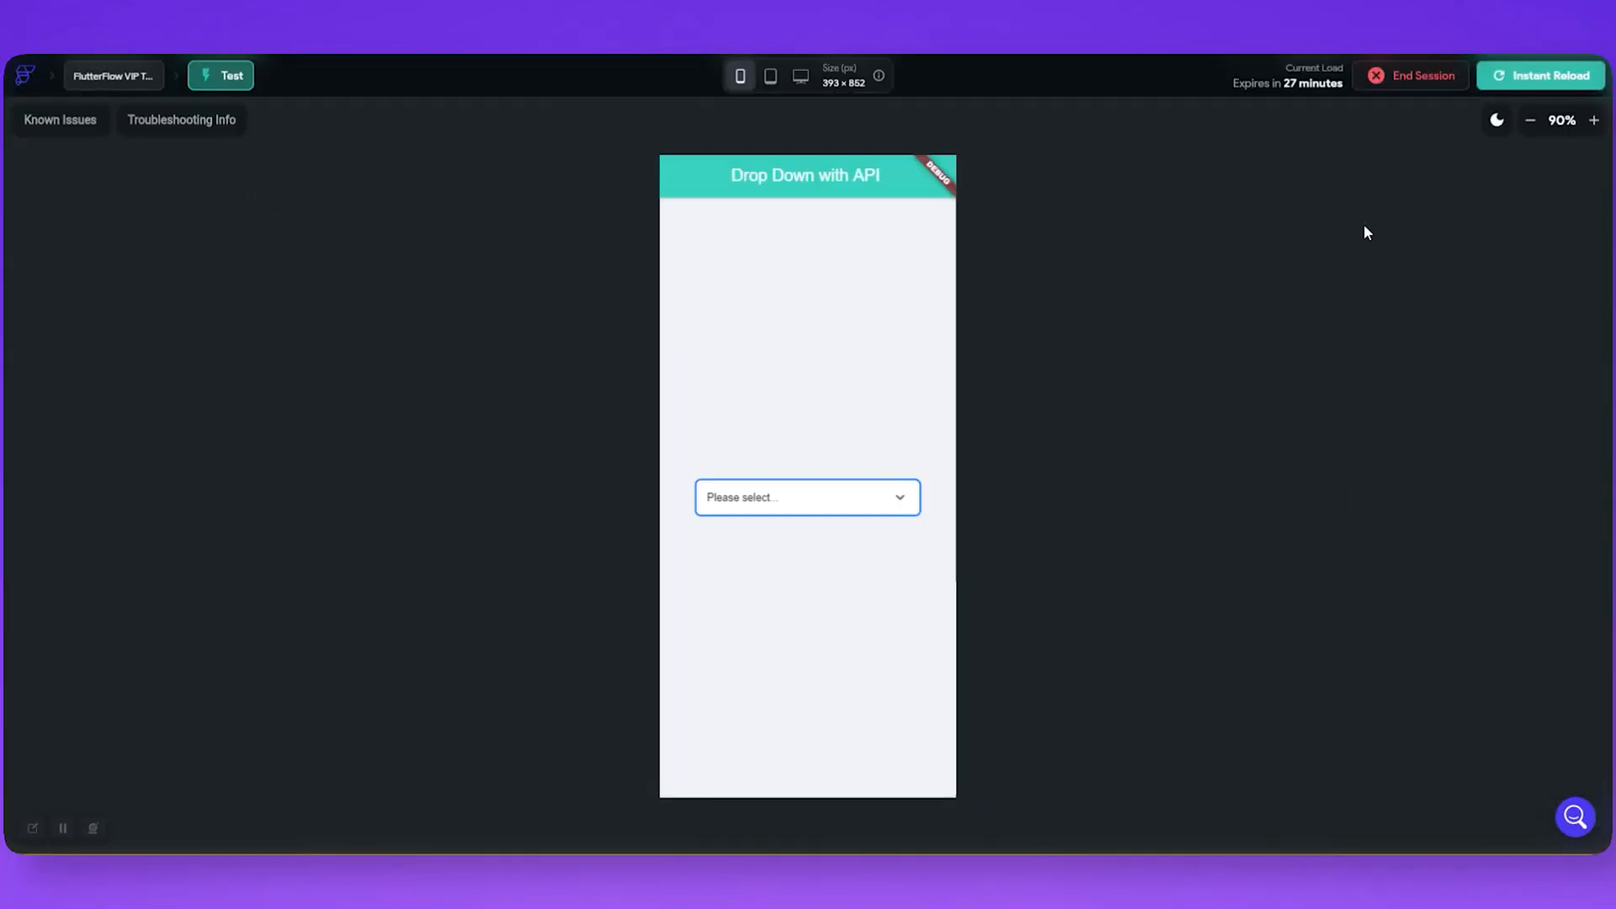
click(806, 496)
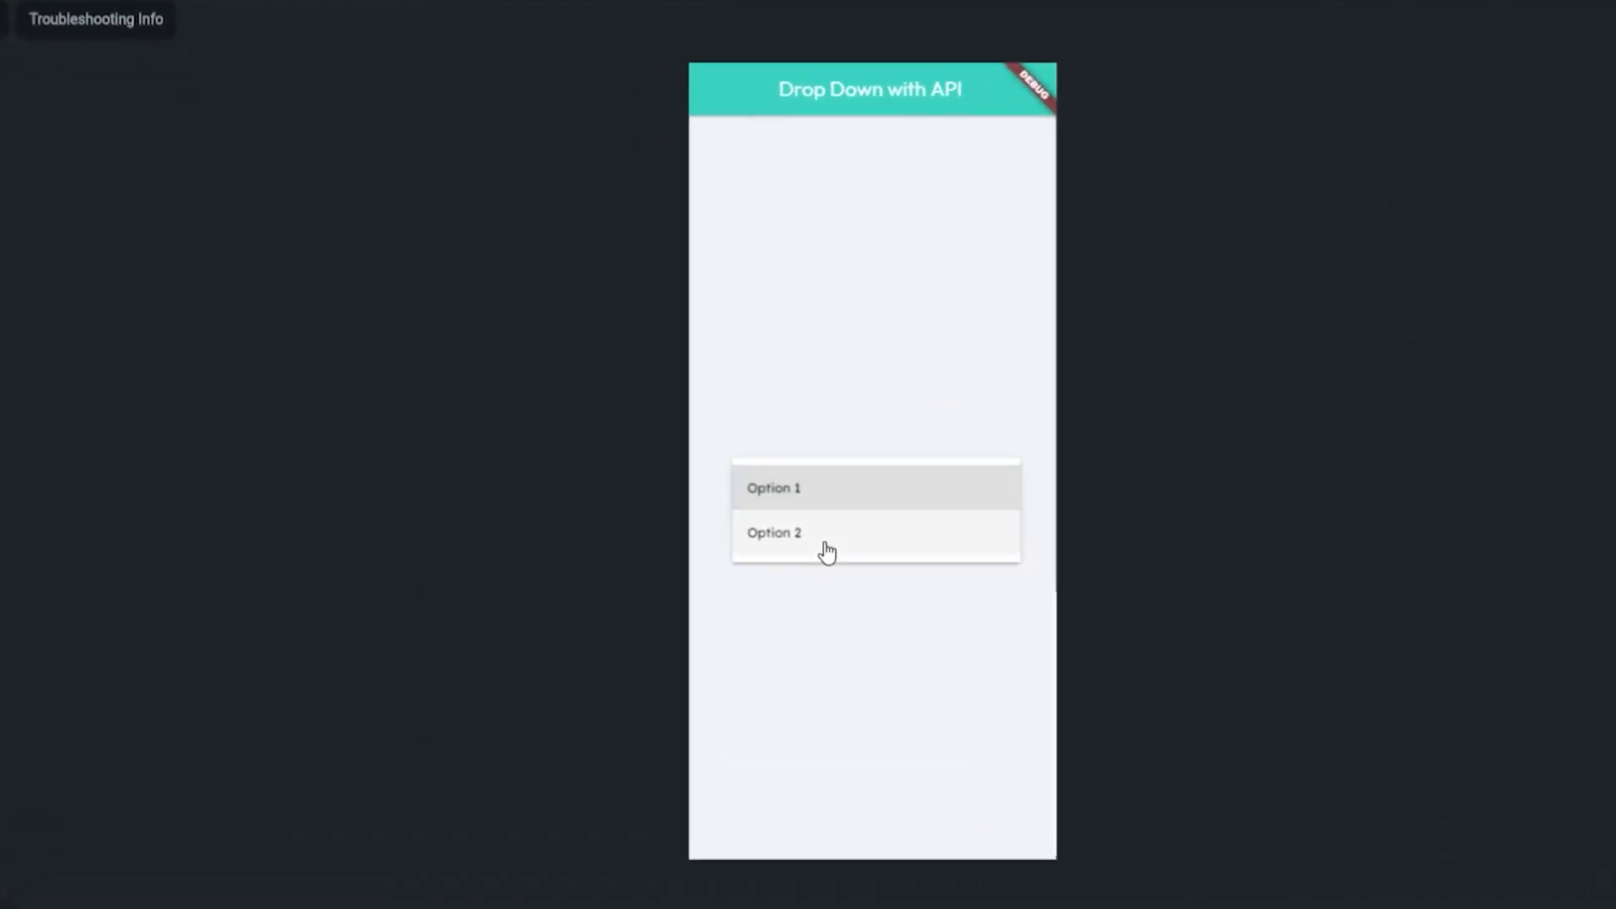
click(772, 488)
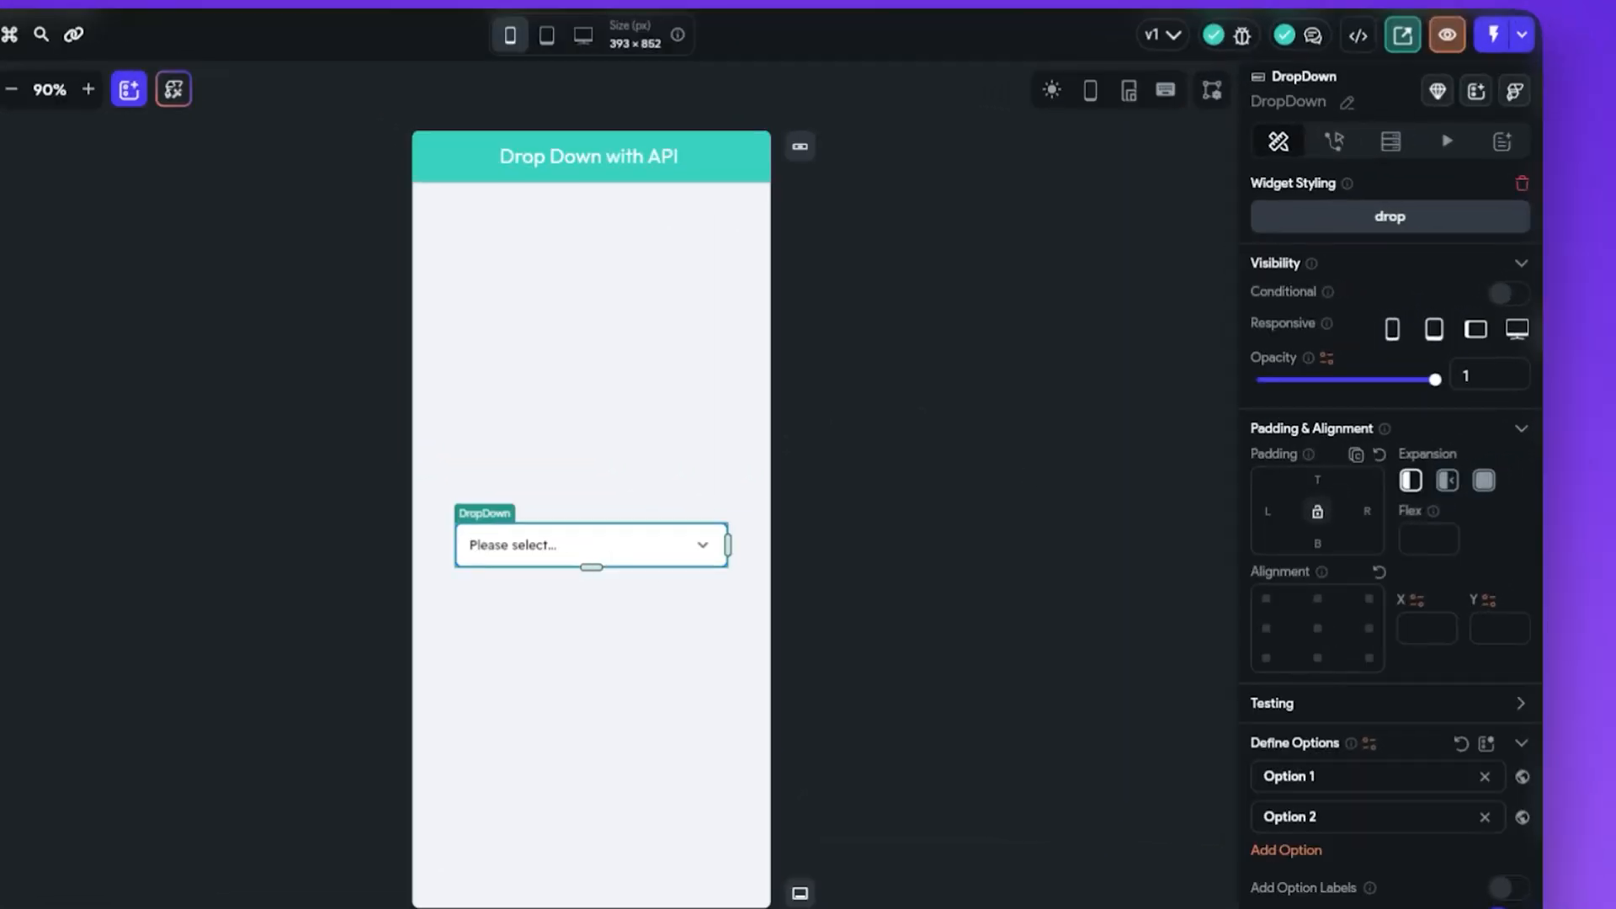
Add an API Call backend query on the dropdown using the DropDown Menu call.
click(1389, 141)
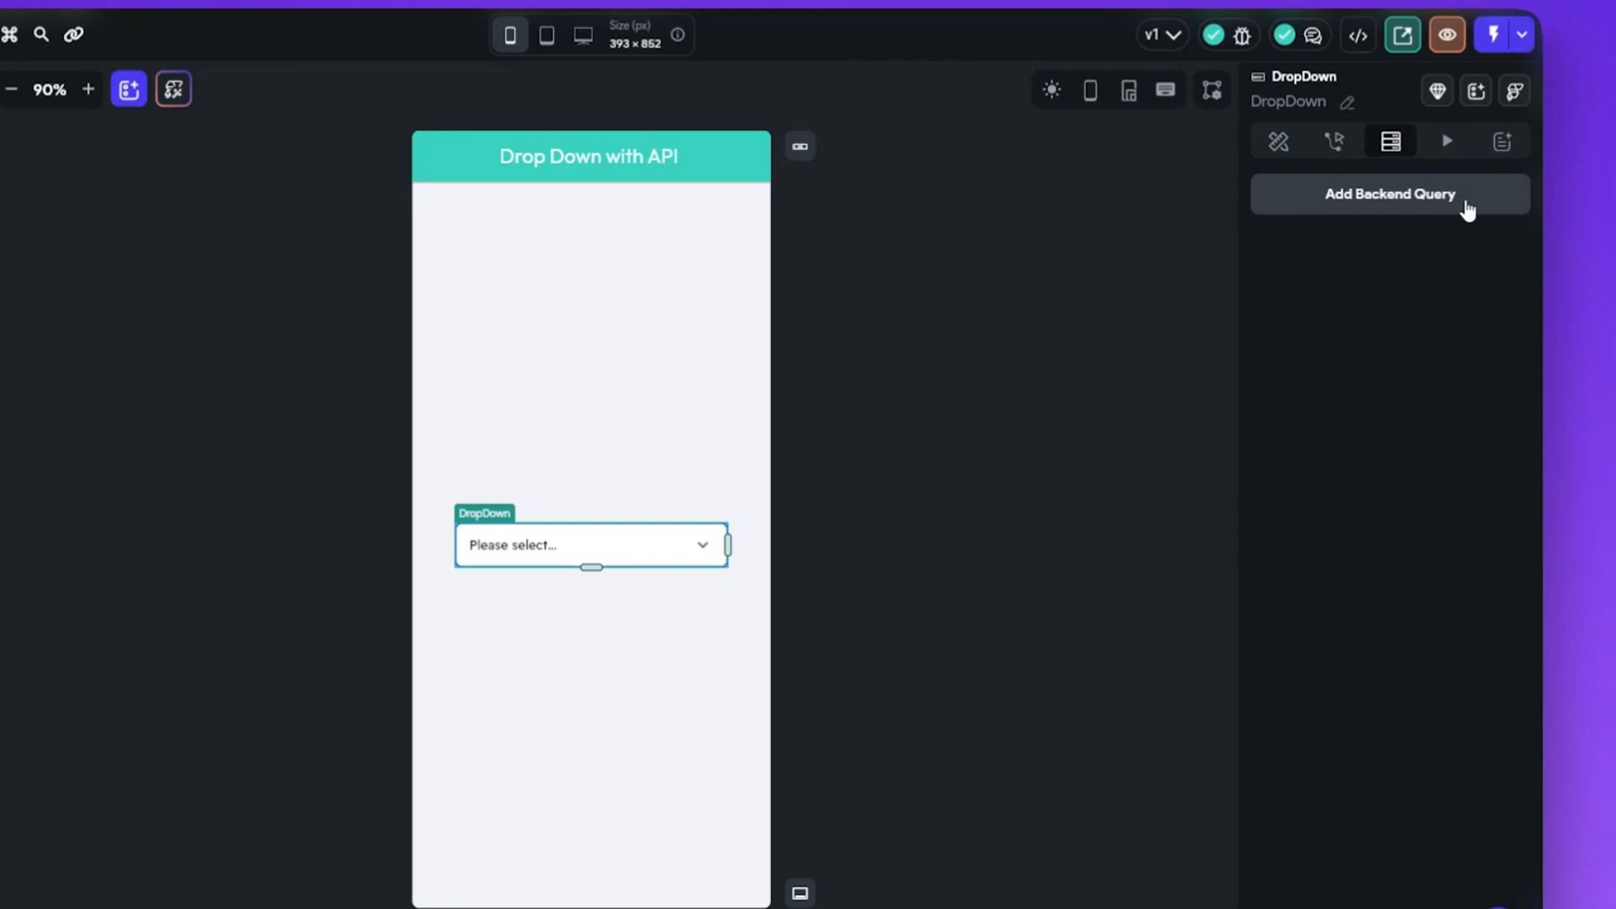
click(1389, 194)
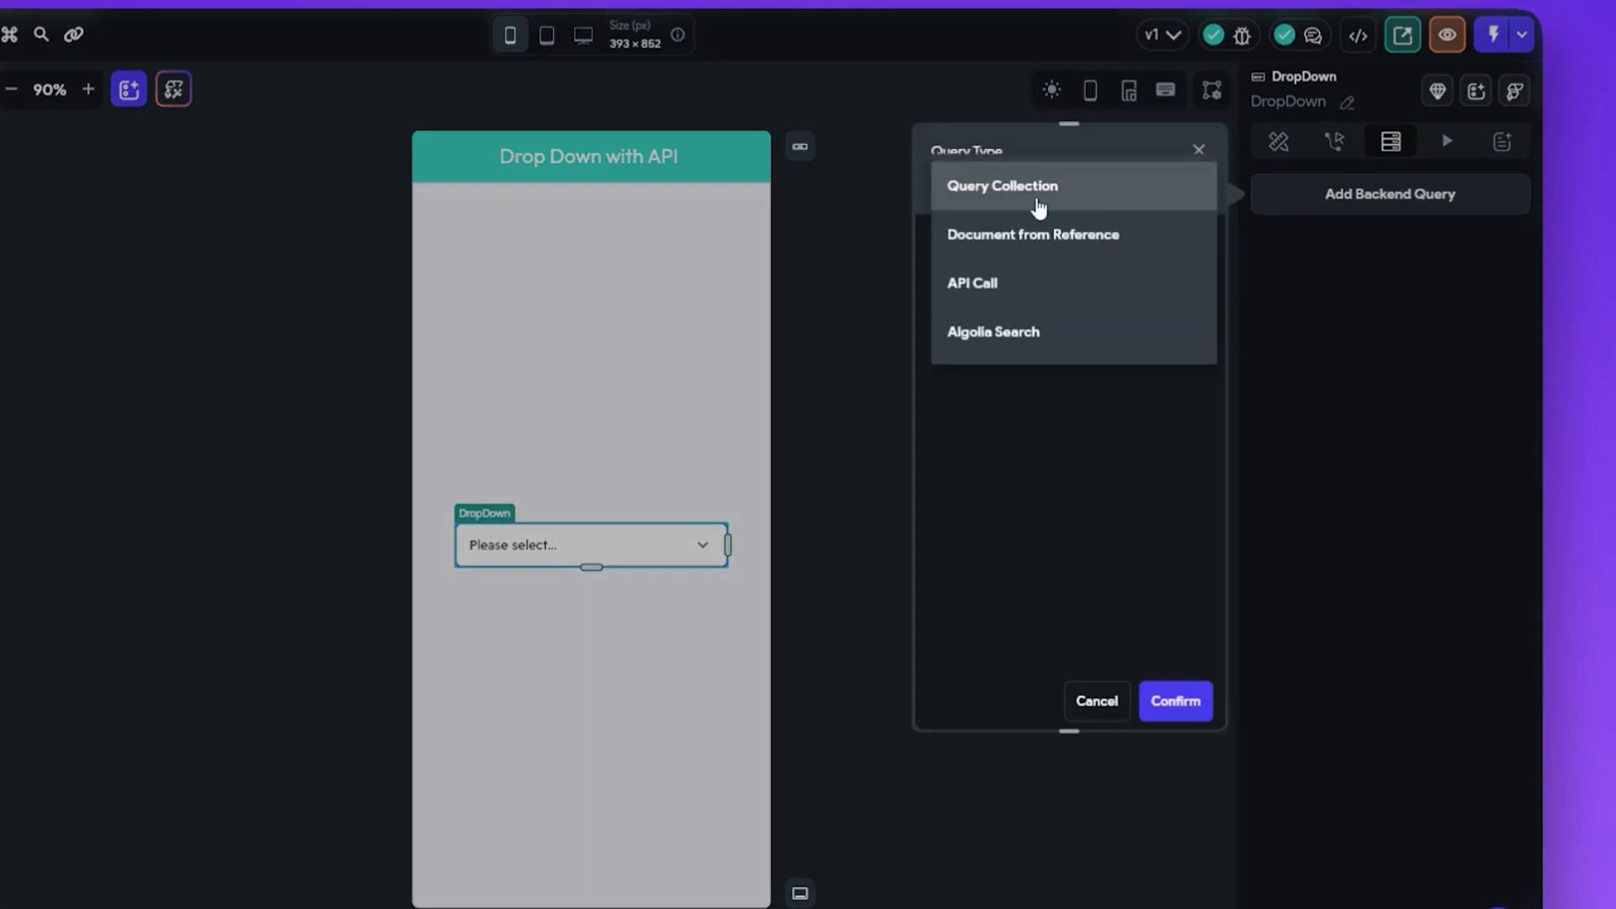
click(972, 283)
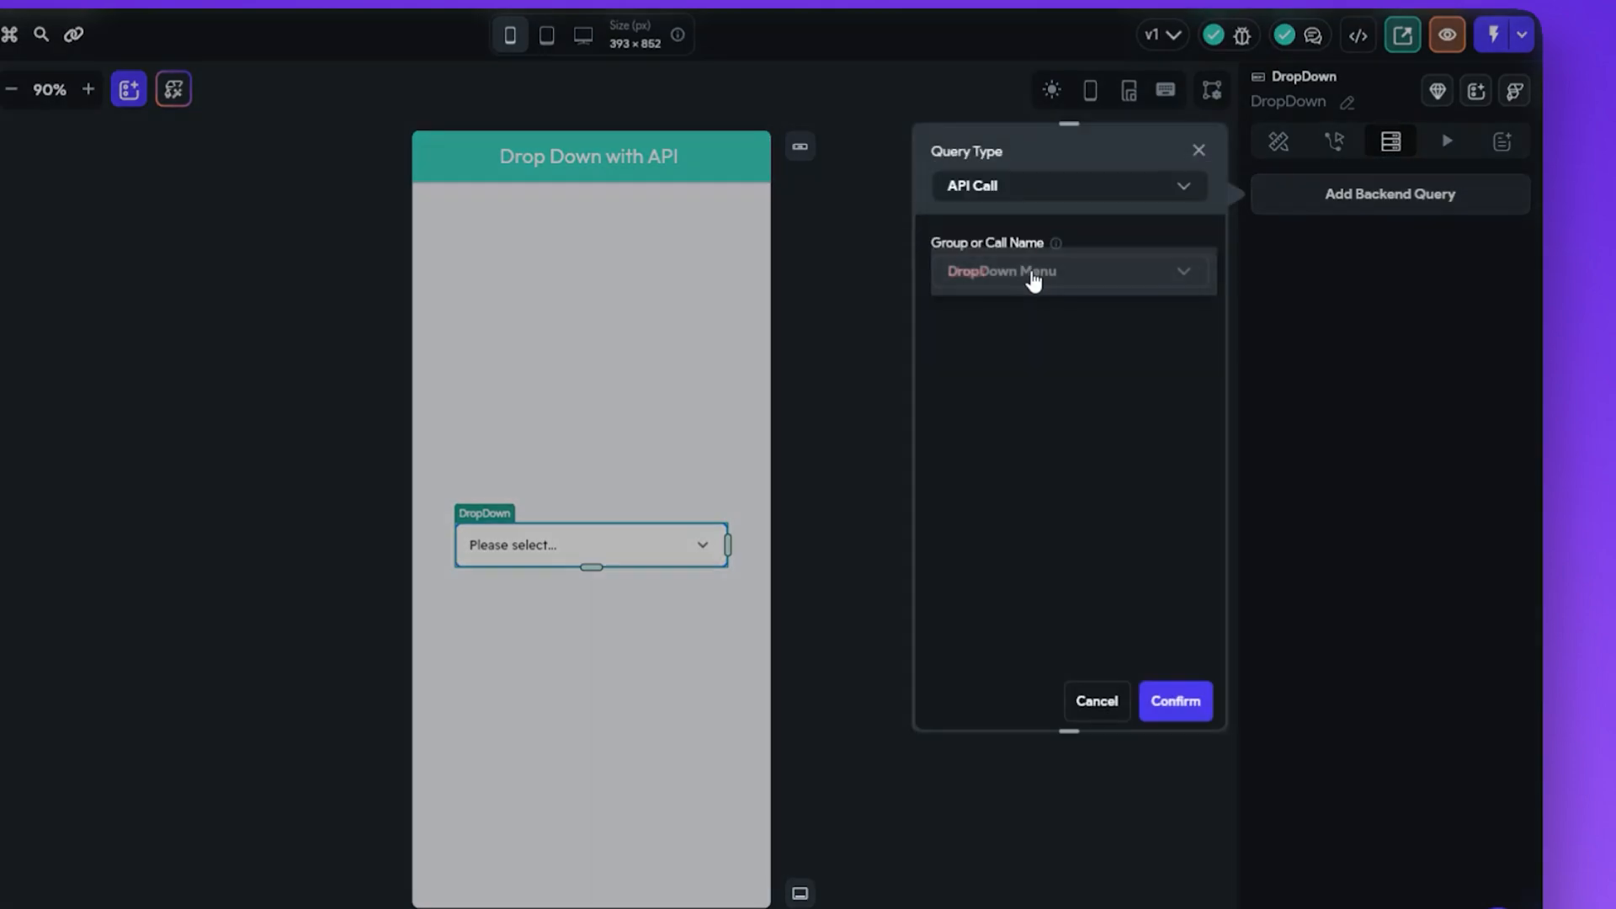
click(1174, 700)
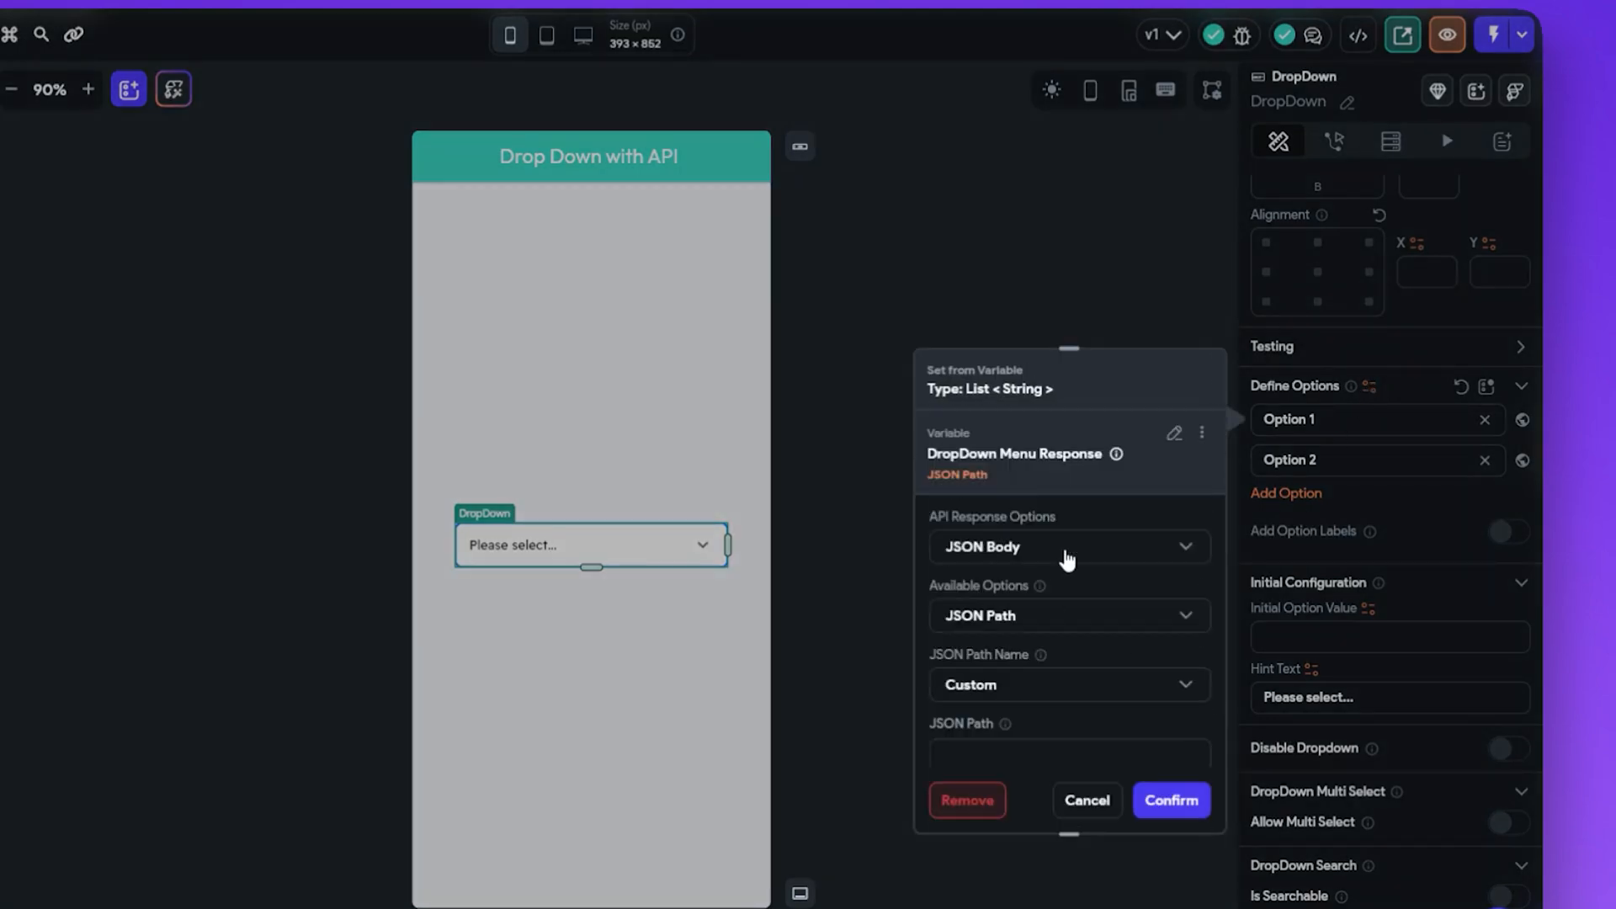
Bind the dropdown options to the 'categories' JSON path and confirm.
click(1069, 616)
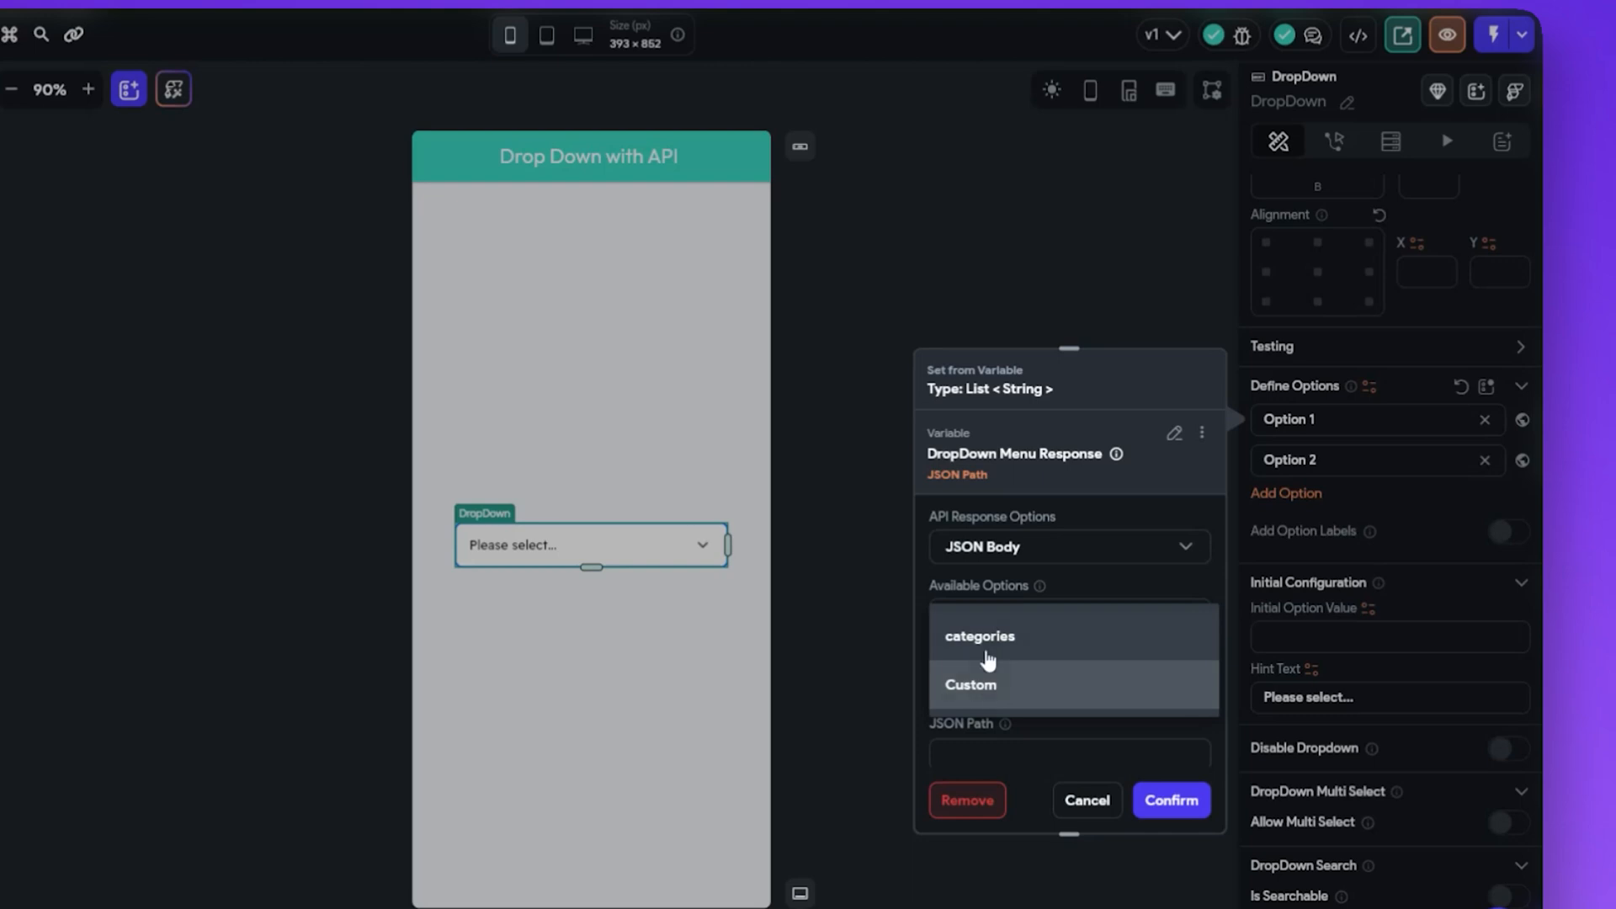
click(978, 635)
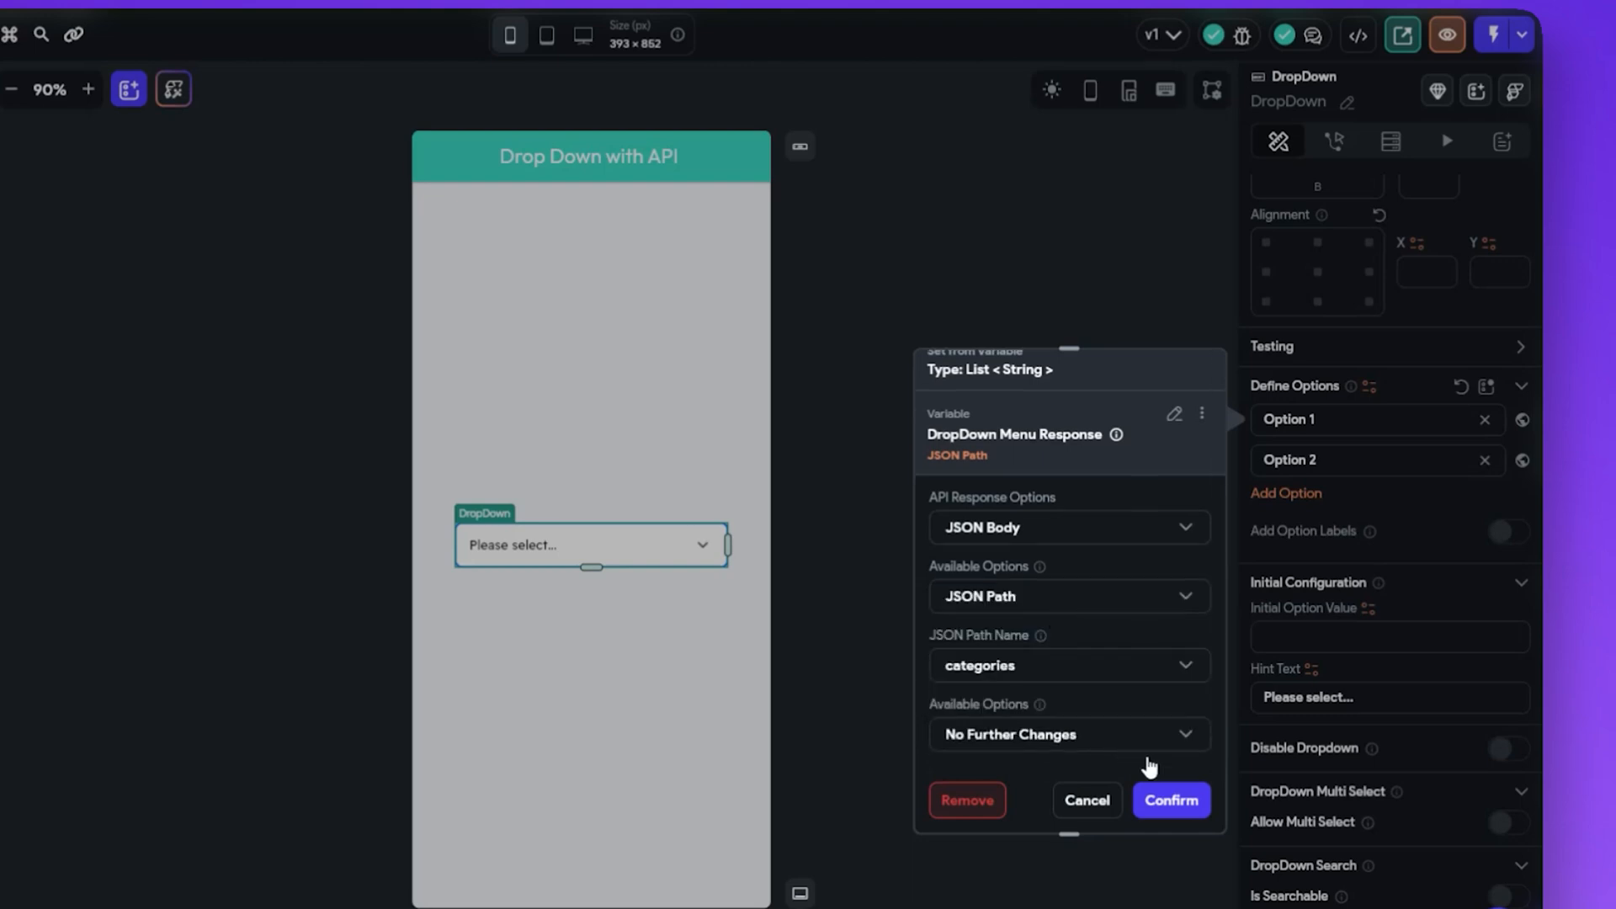
click(1170, 800)
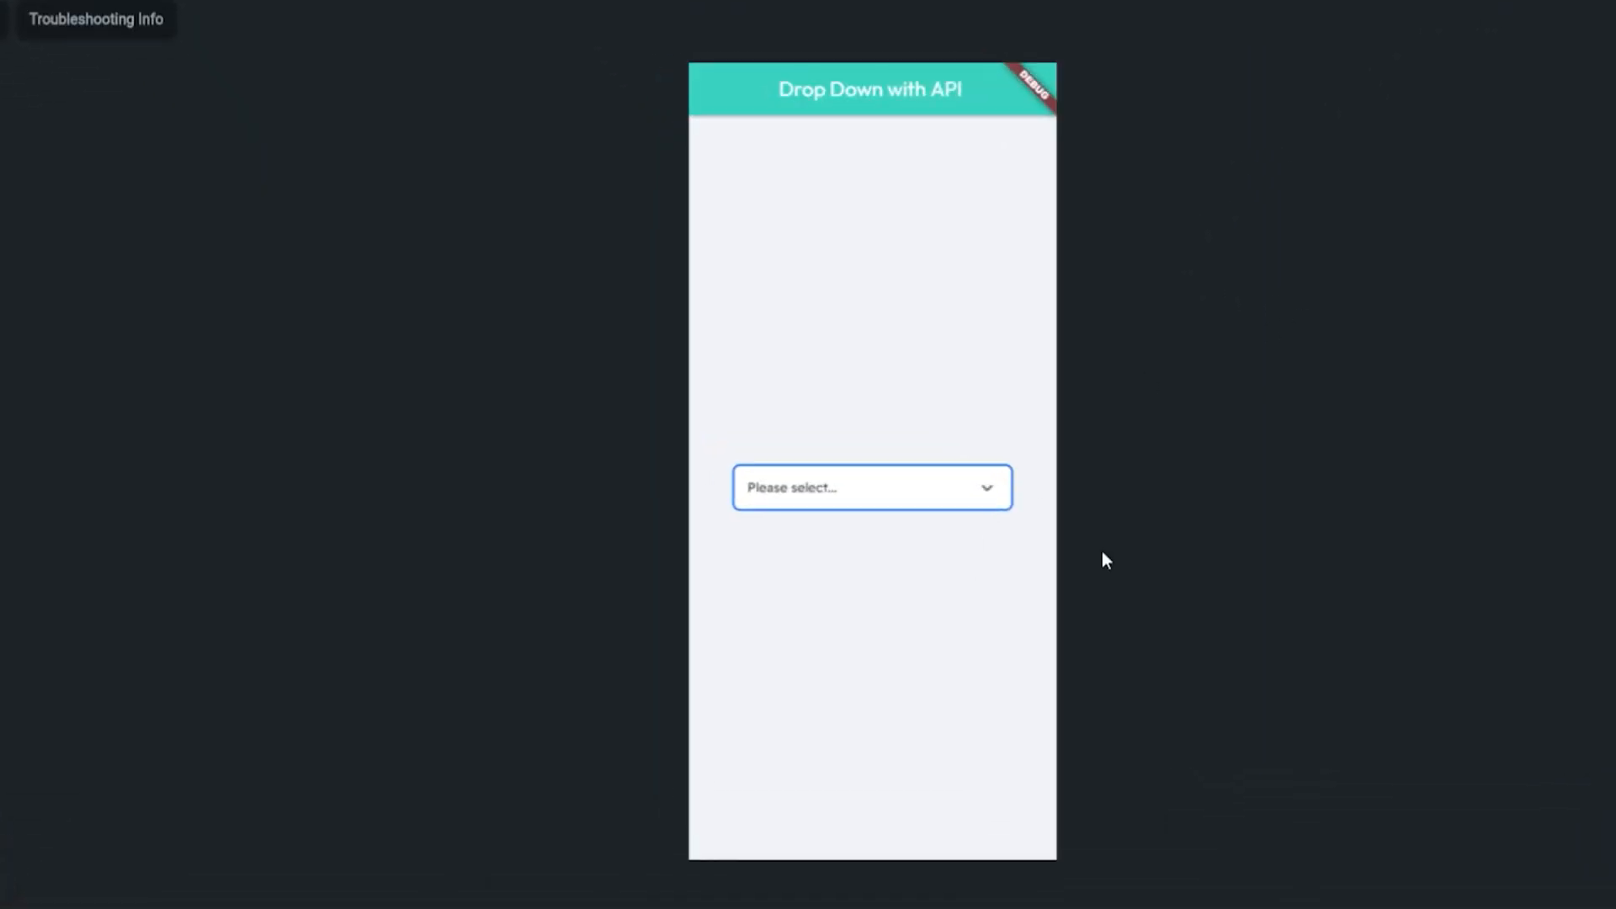
In test mode, expand the dropdown and choose Mobiles and tablets.
click(870, 488)
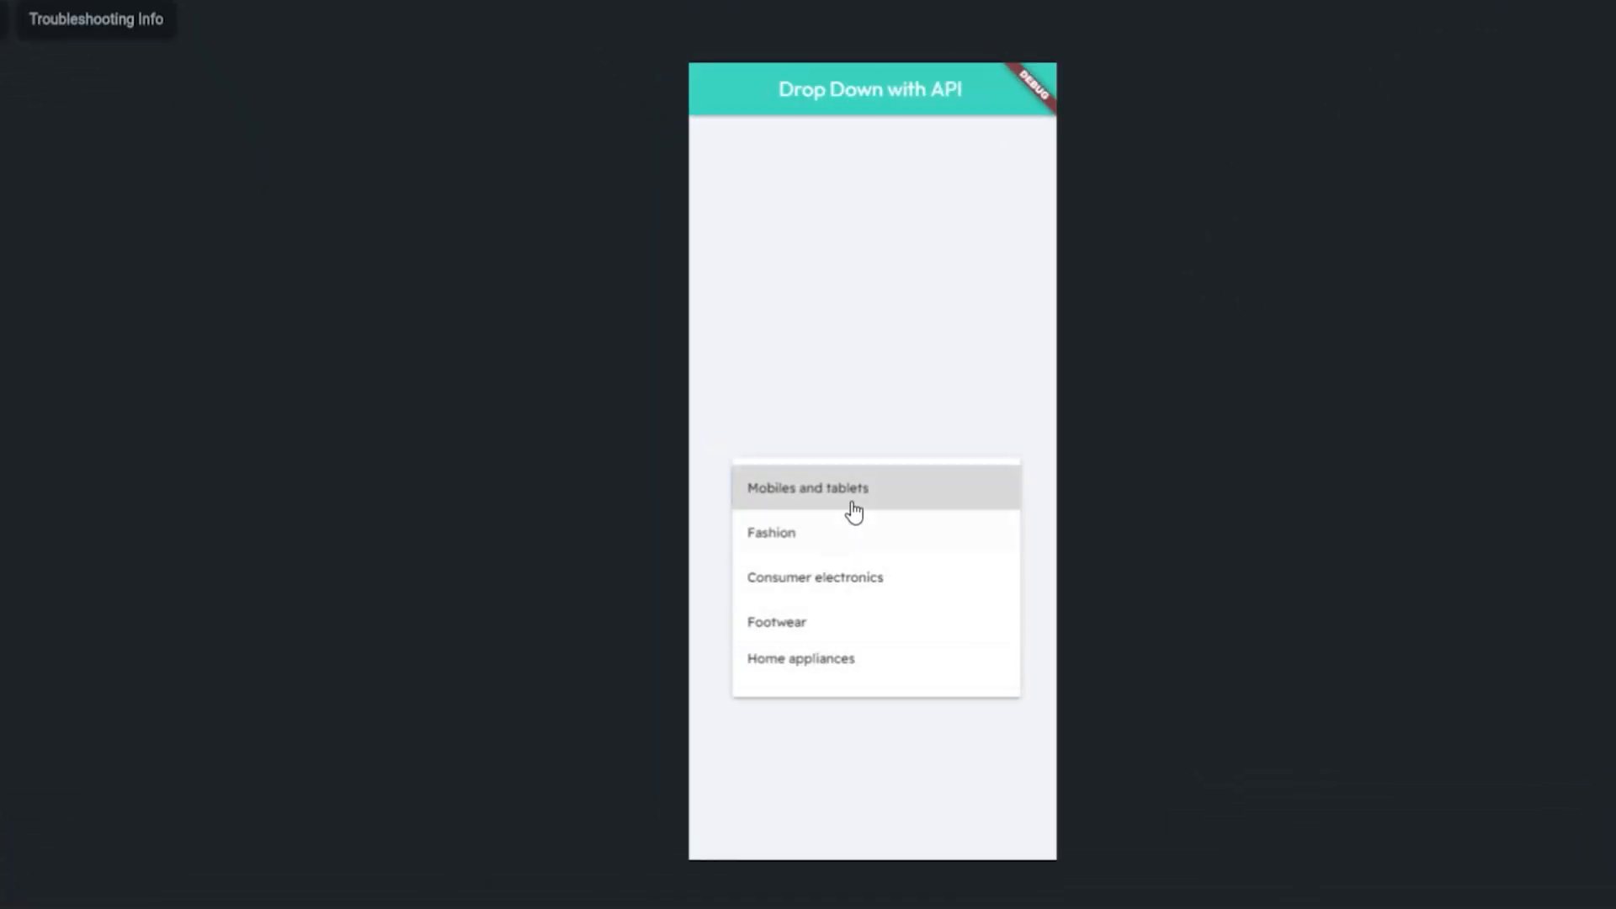
click(801, 659)
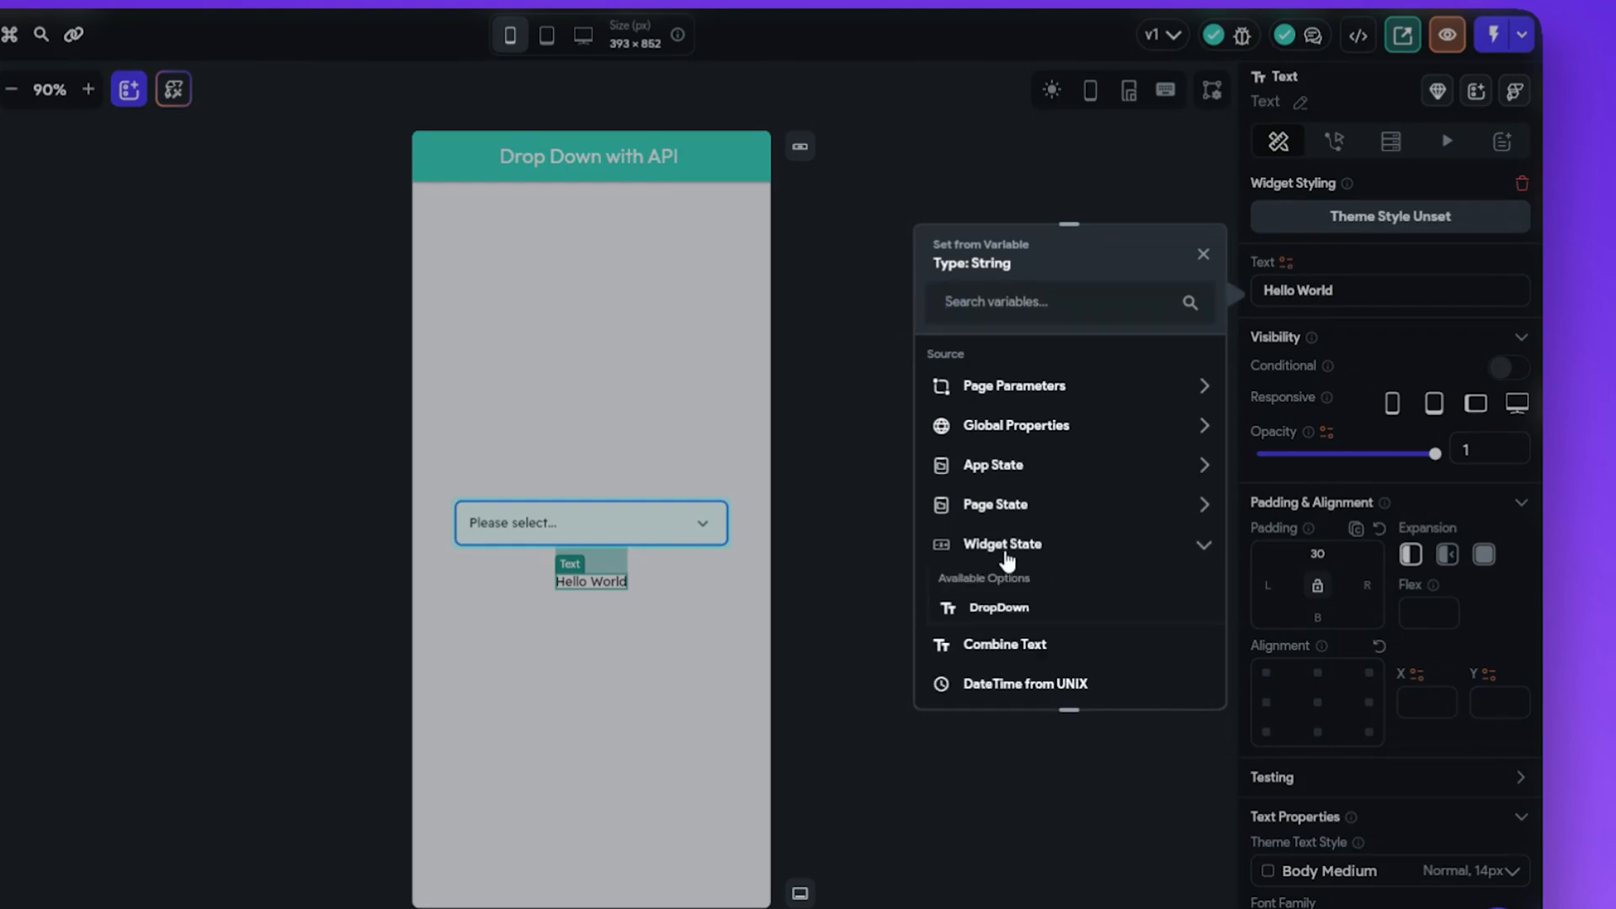
Bind the Text widget to the DropDown's widget-state selected value.
click(998, 607)
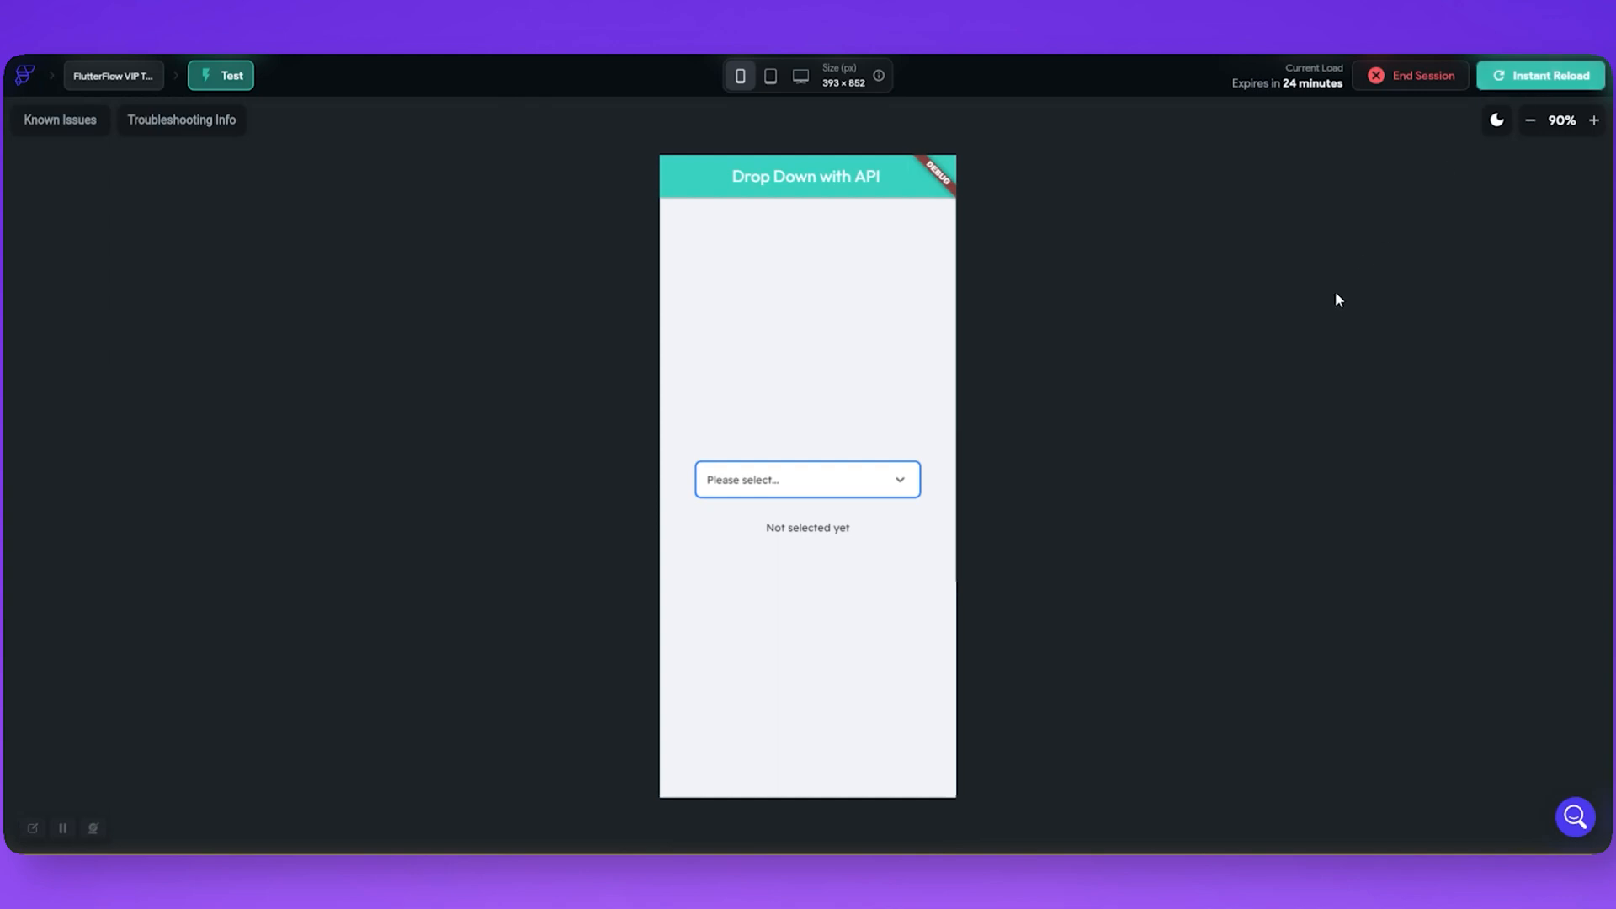
Select Home appliances then Mobiles and tablets, watching the text update each time.
click(806, 480)
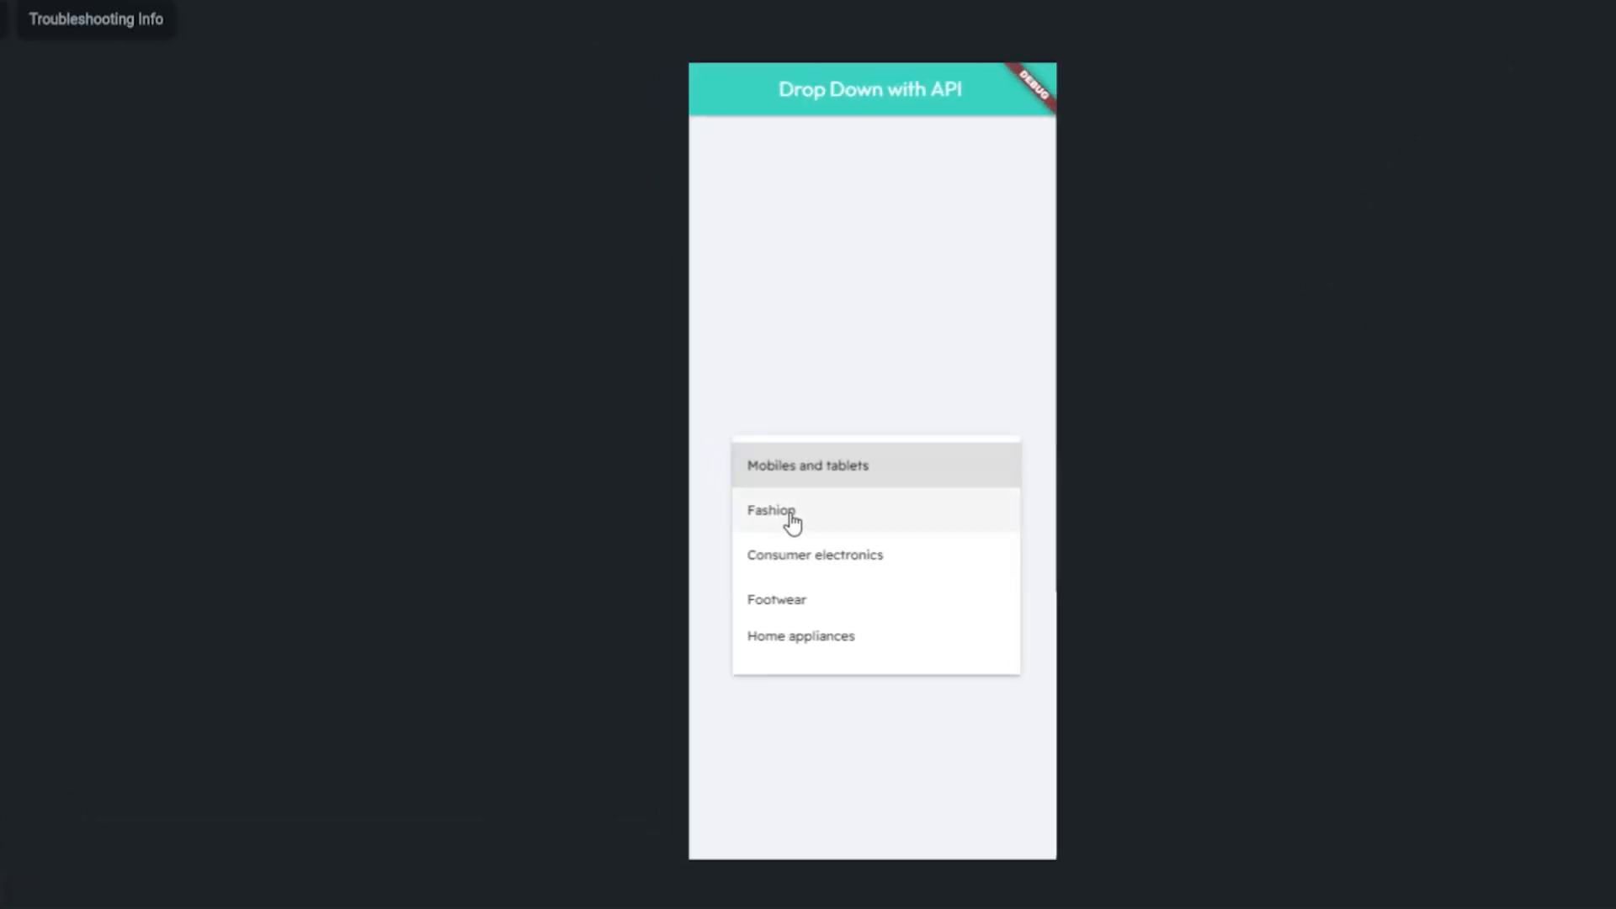
click(771, 508)
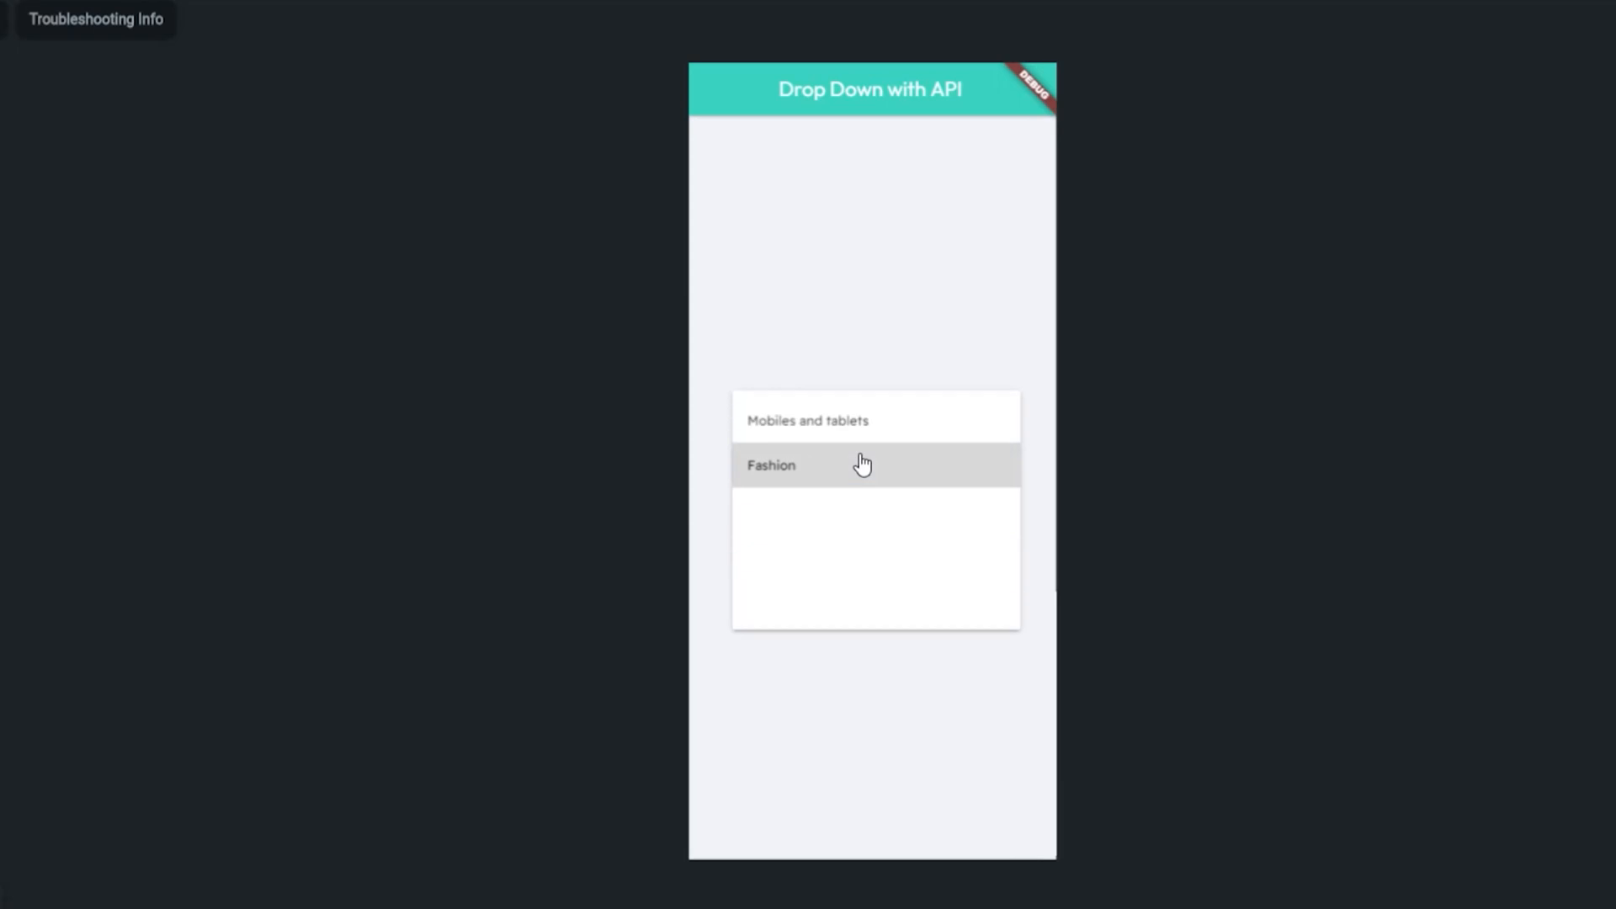
click(872, 465)
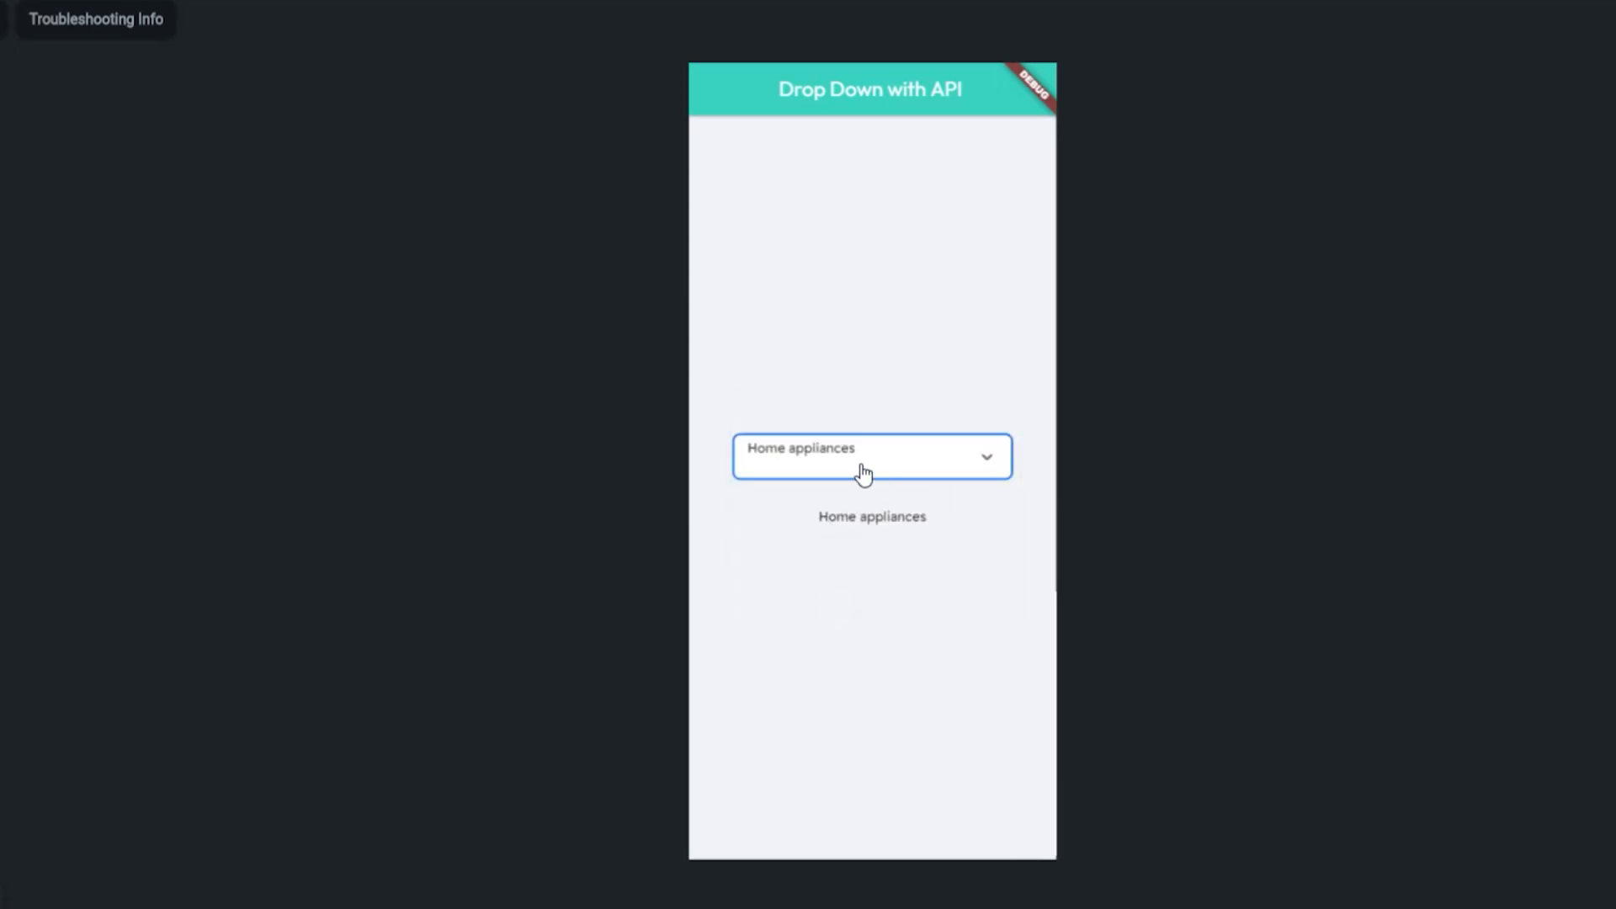
click(871, 456)
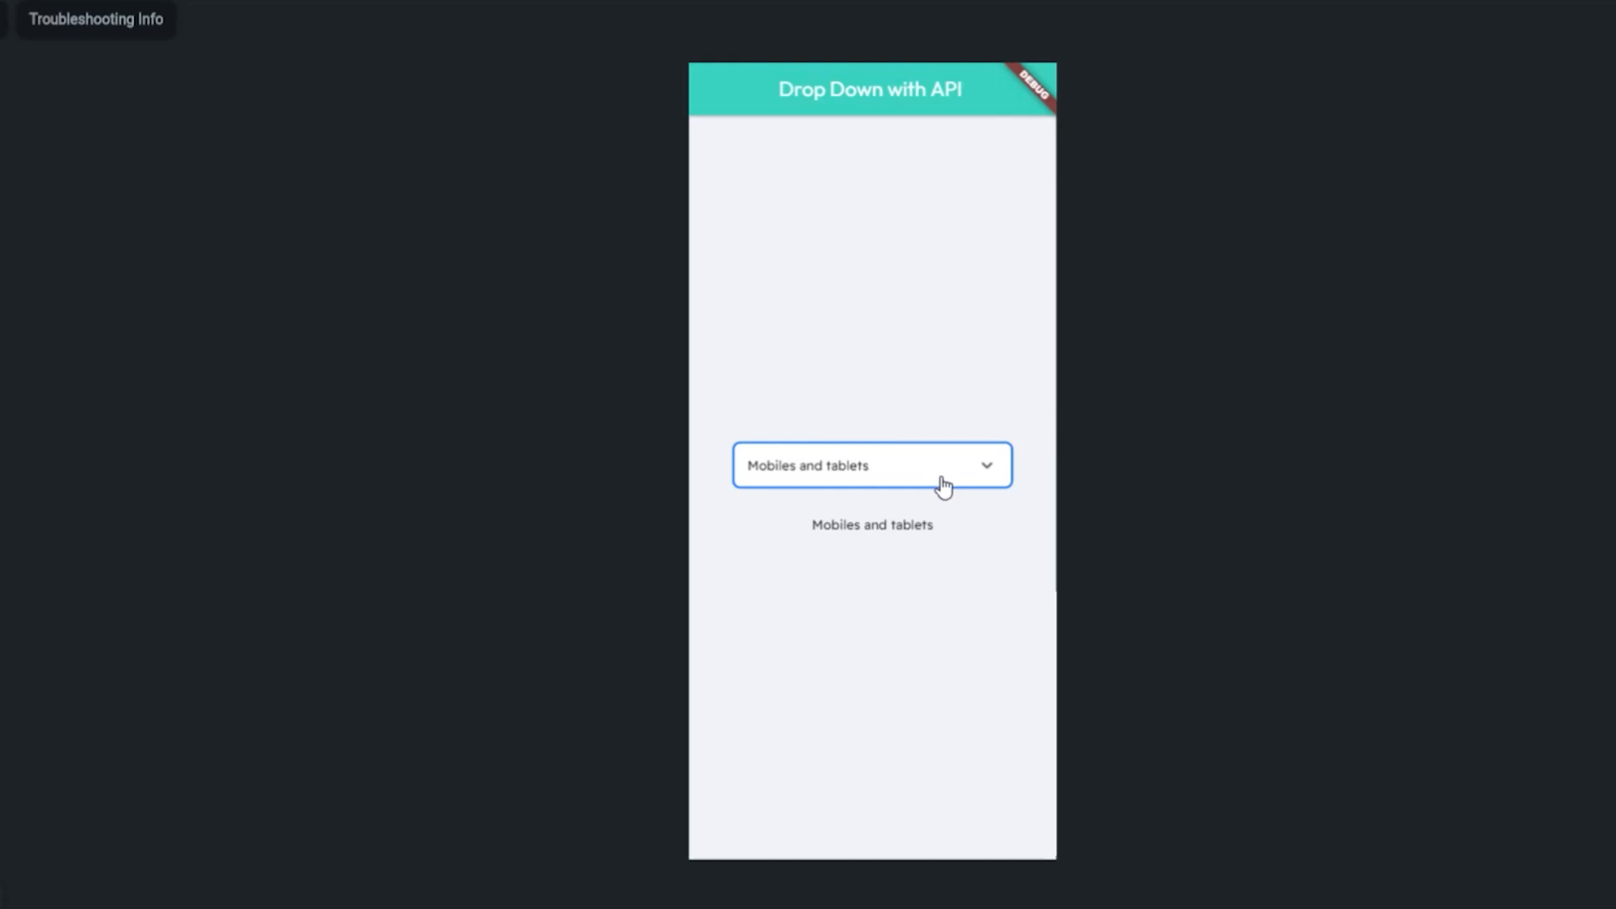
click(870, 465)
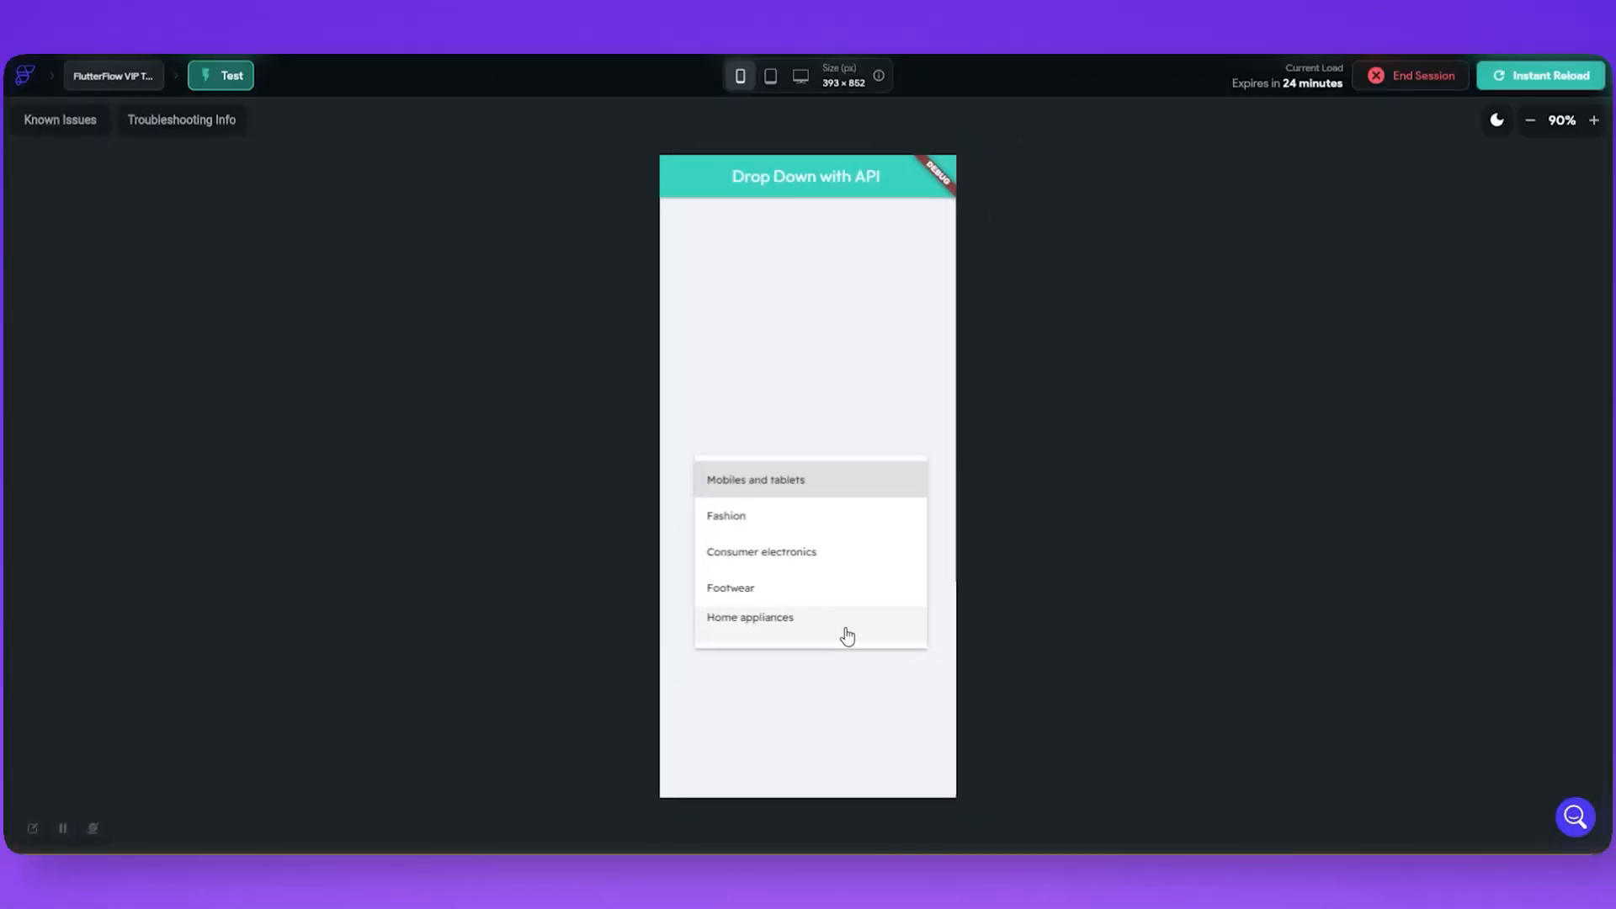